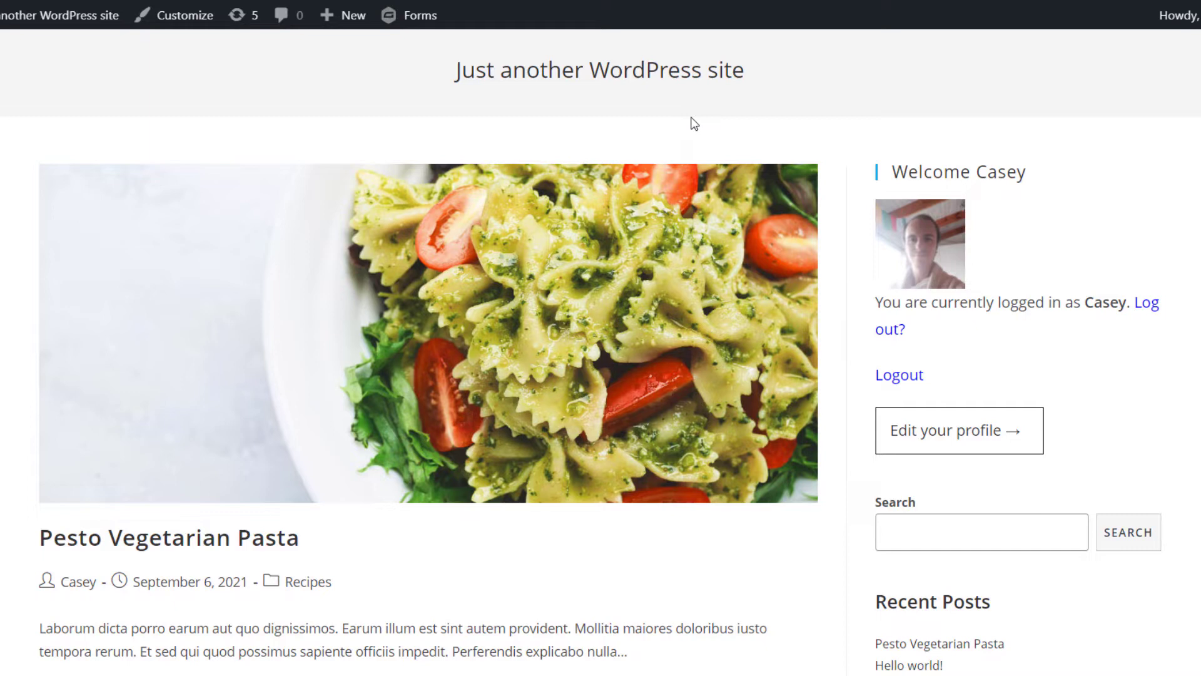
pyautogui.moveTo(704, 120)
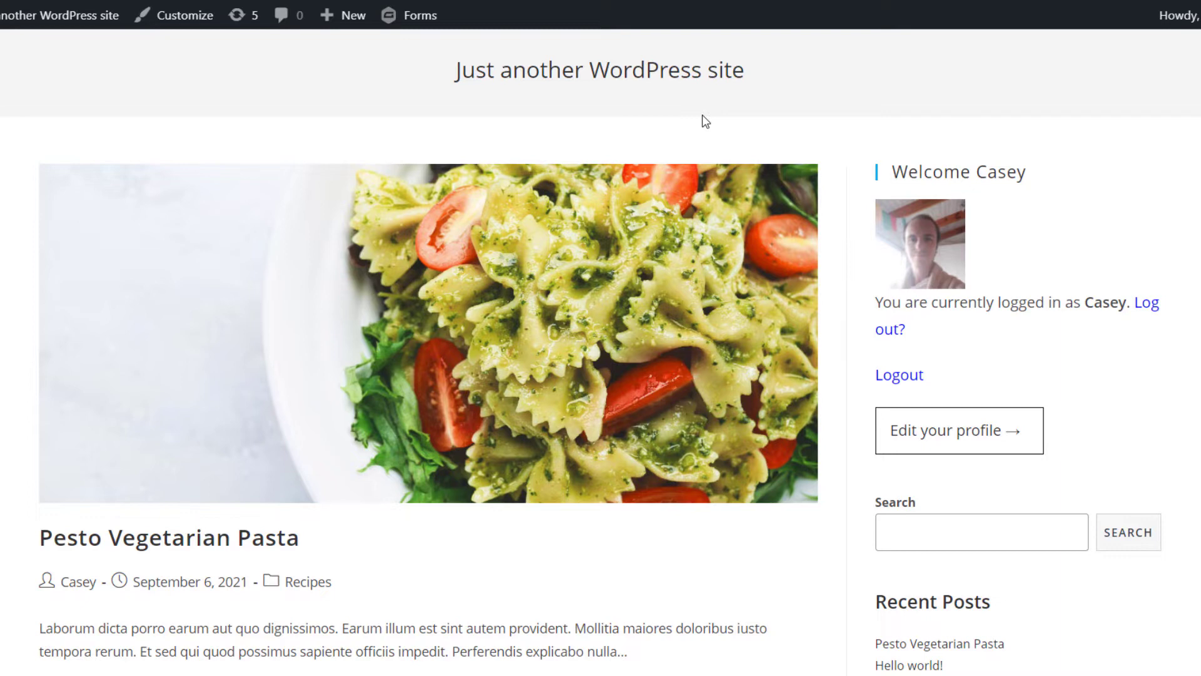
pyautogui.moveTo(974, 278)
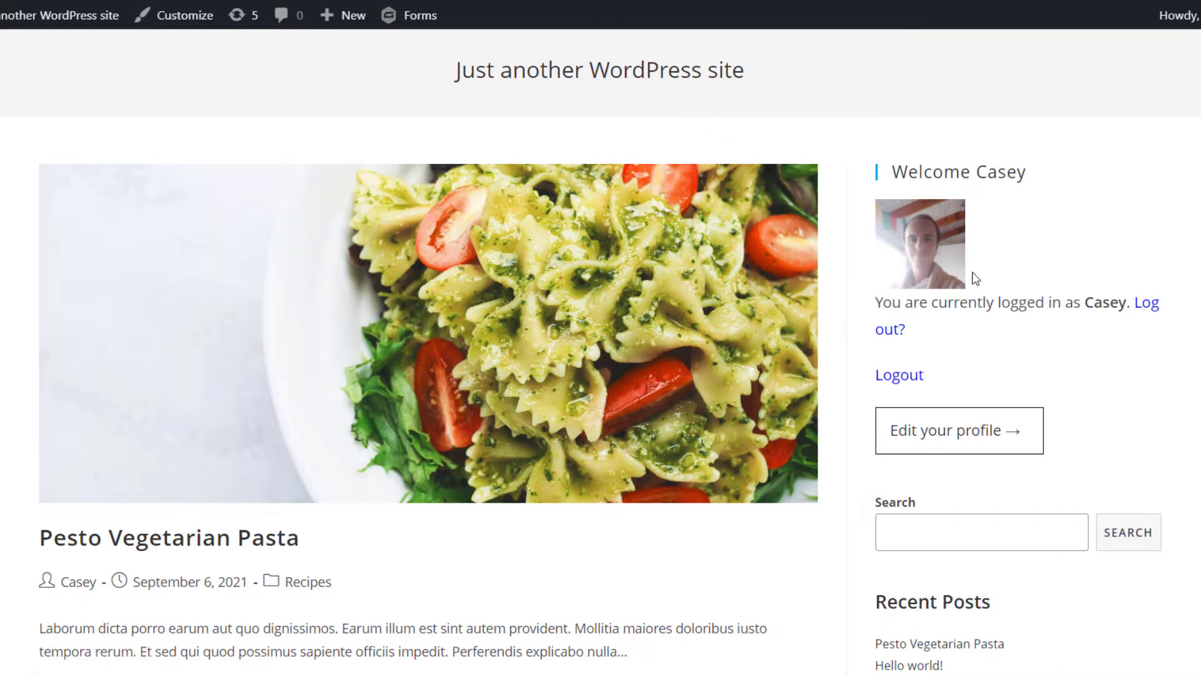
pyautogui.moveTo(953, 451)
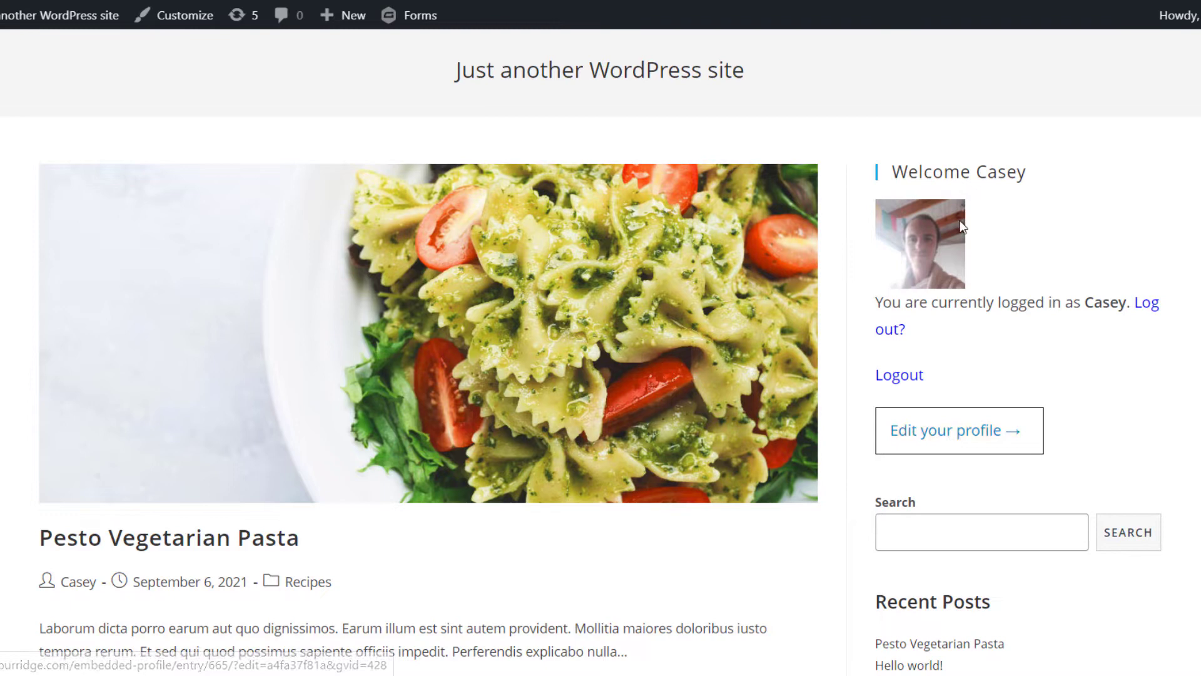
pyautogui.moveTo(833, 30)
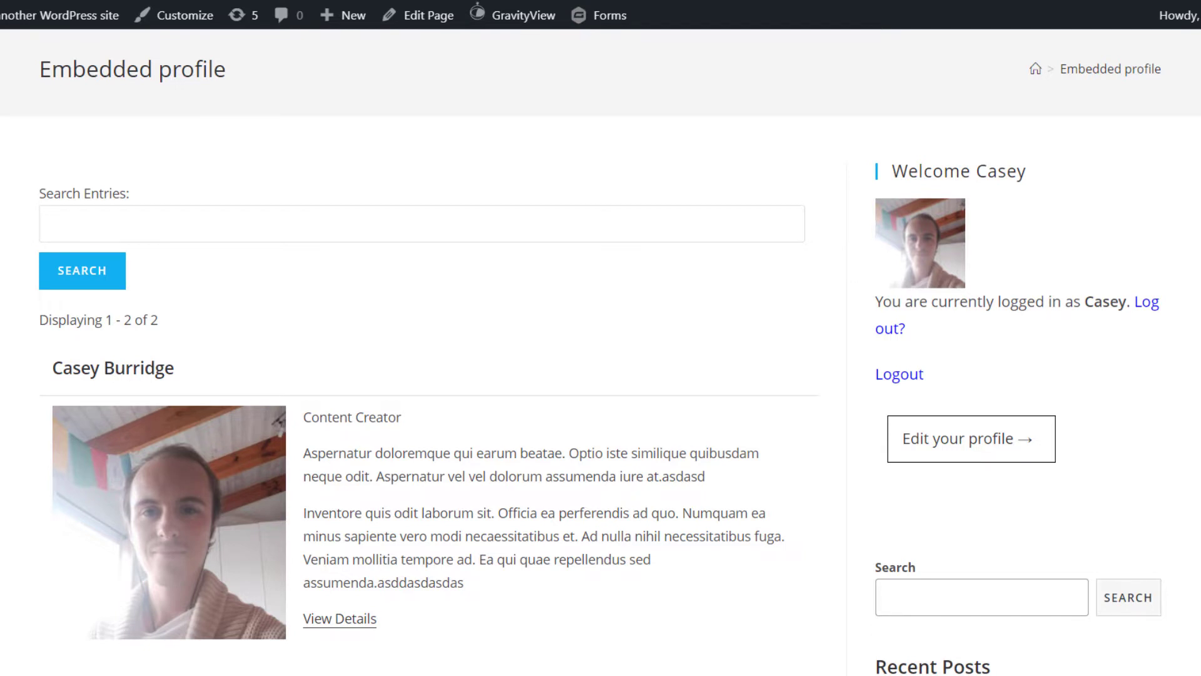
# Follow the sidebar's 'Edit your profile →' link to Casey Burridge's front-end Edit Entry form and look through it
pyautogui.scroll(-3)
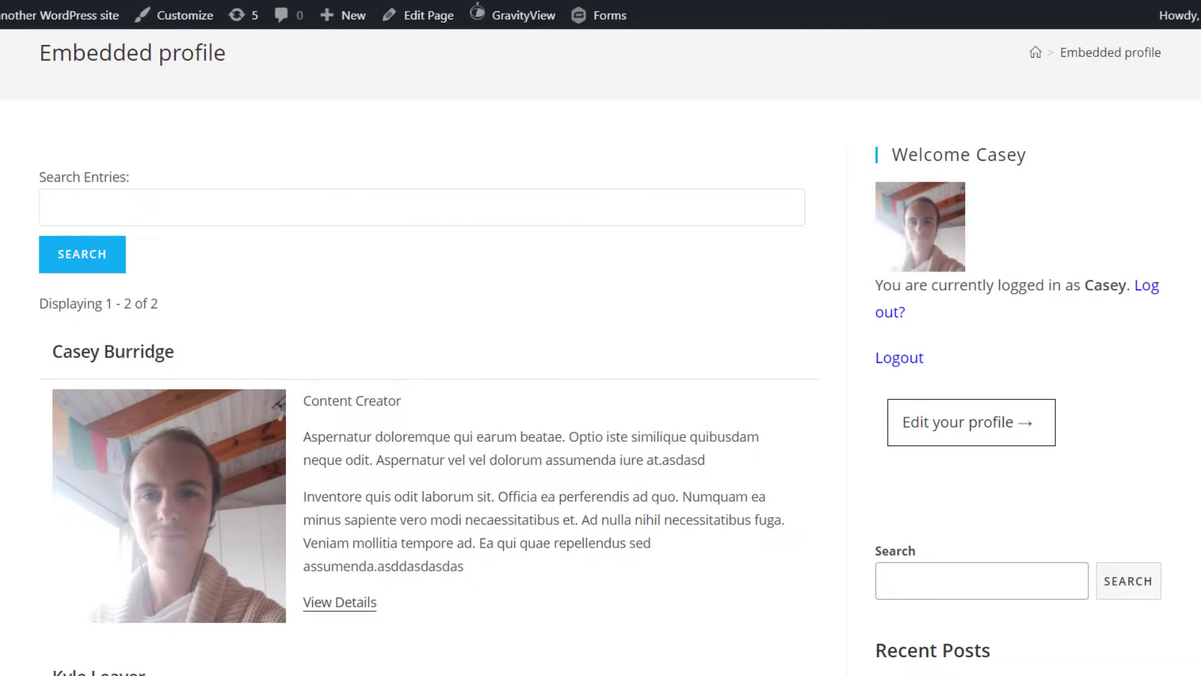
pyautogui.scroll(-3)
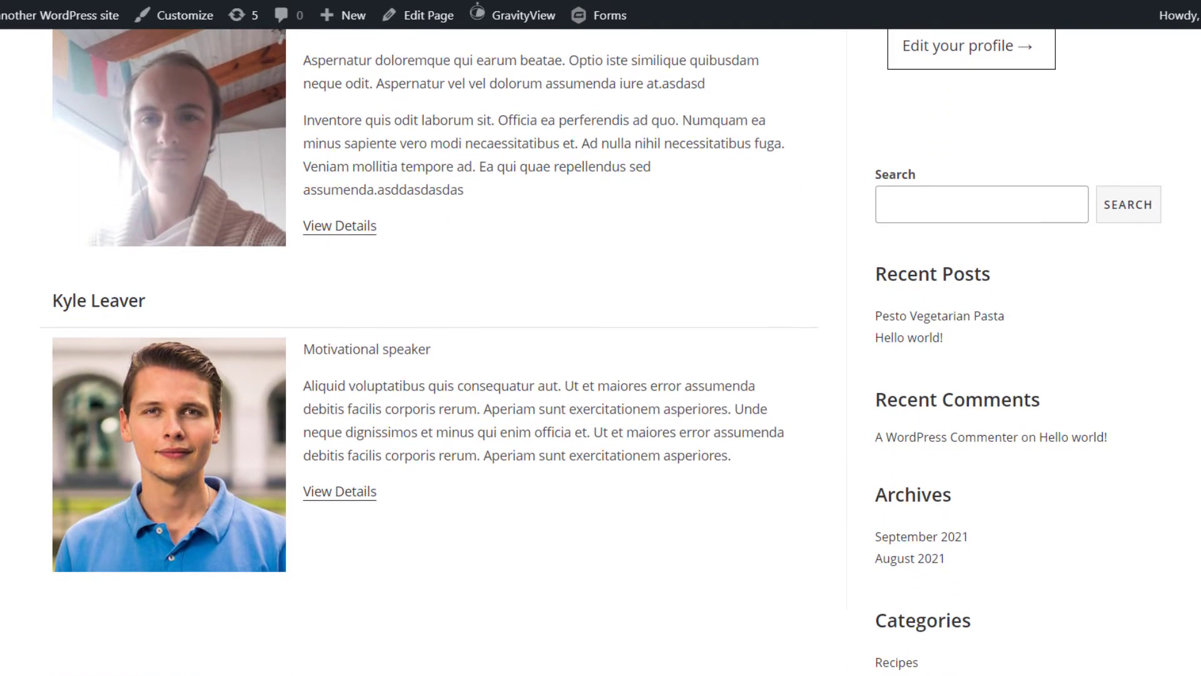
pyautogui.scroll(3)
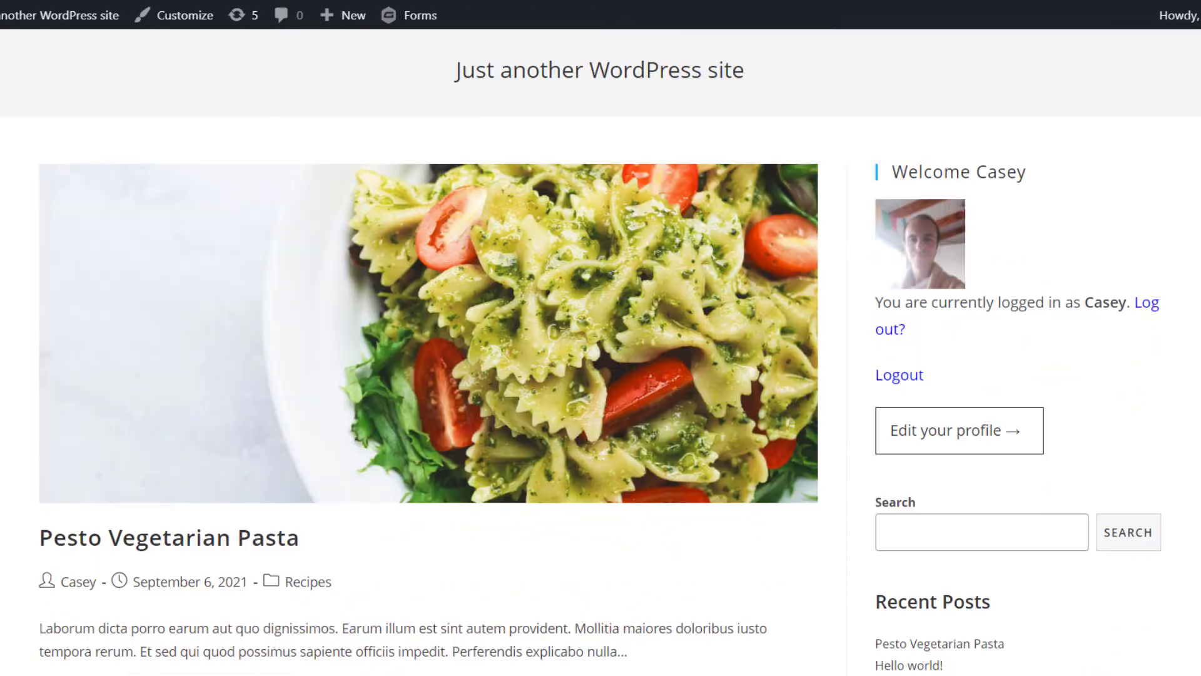
pyautogui.moveTo(947, 436)
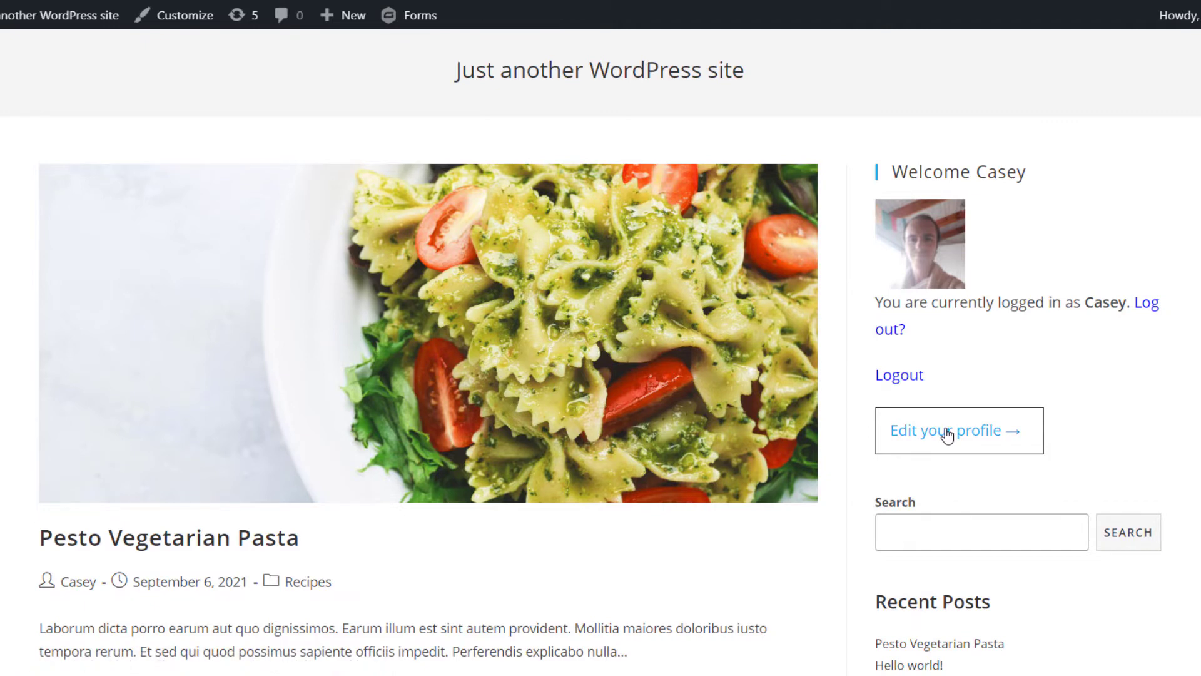
pyautogui.click(958, 430)
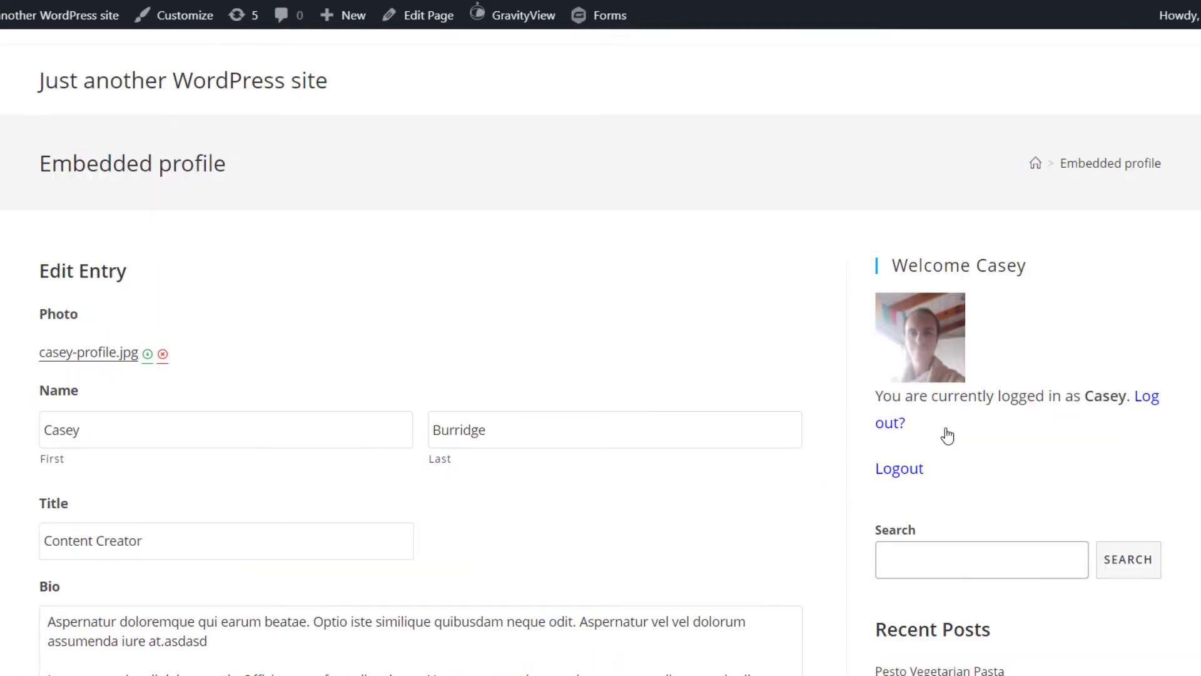
pyautogui.moveTo(713, 257)
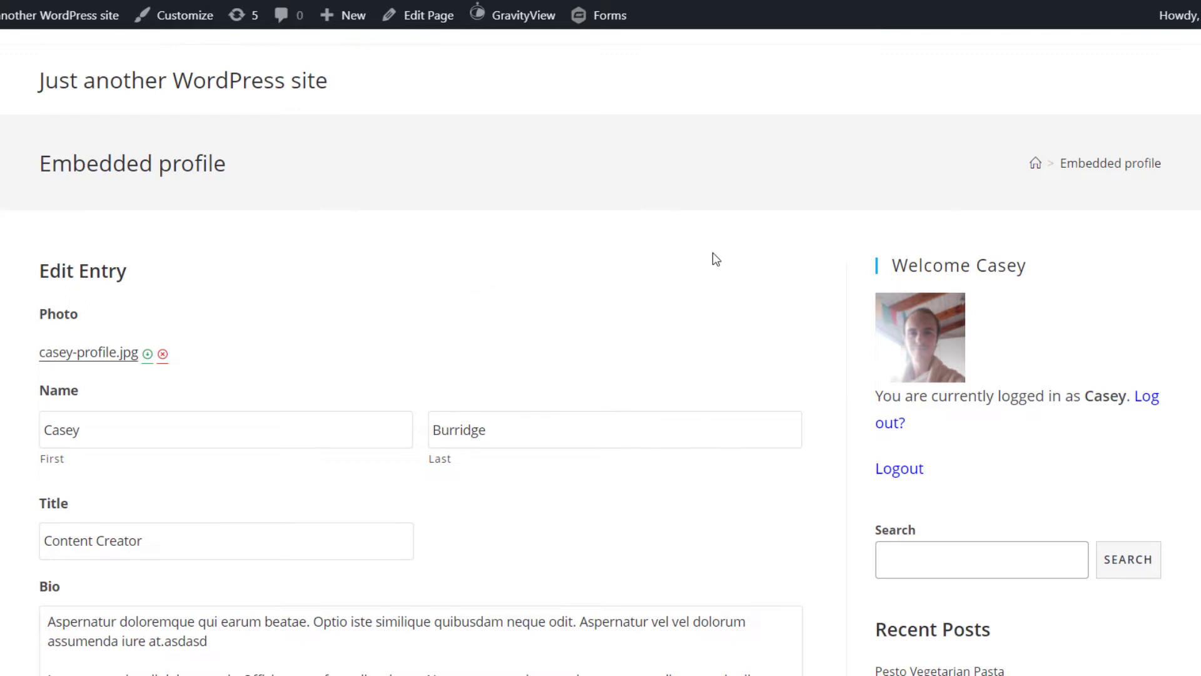
pyautogui.scroll(-3)
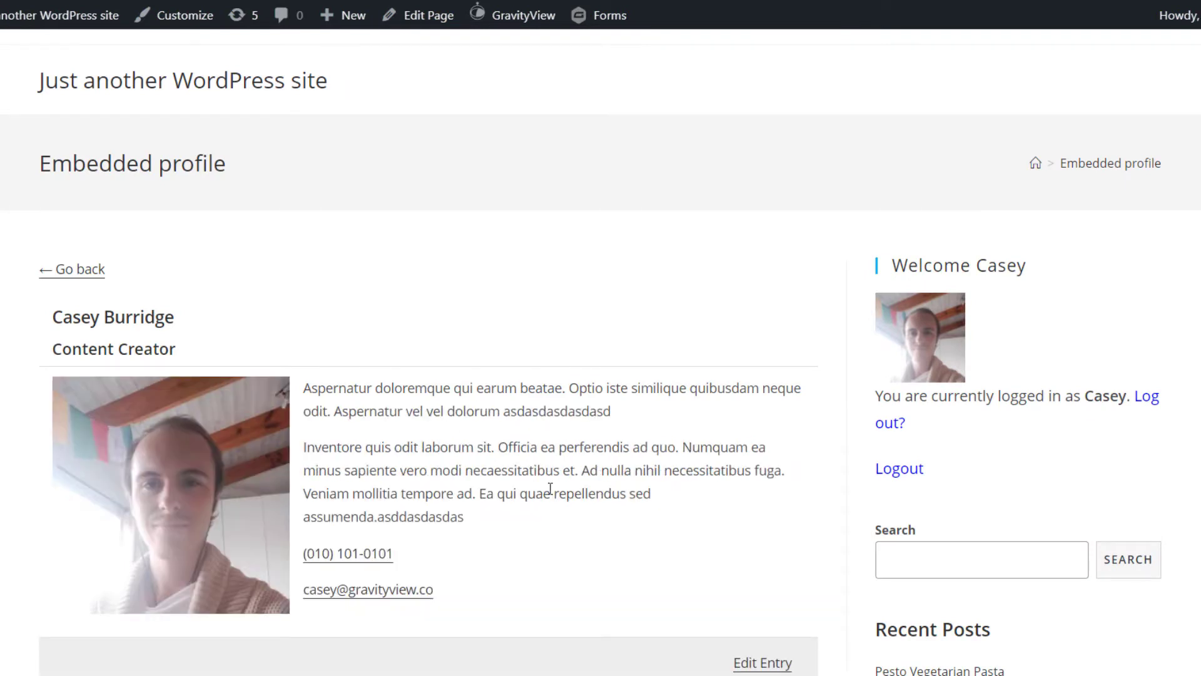
pyautogui.scroll(-3)
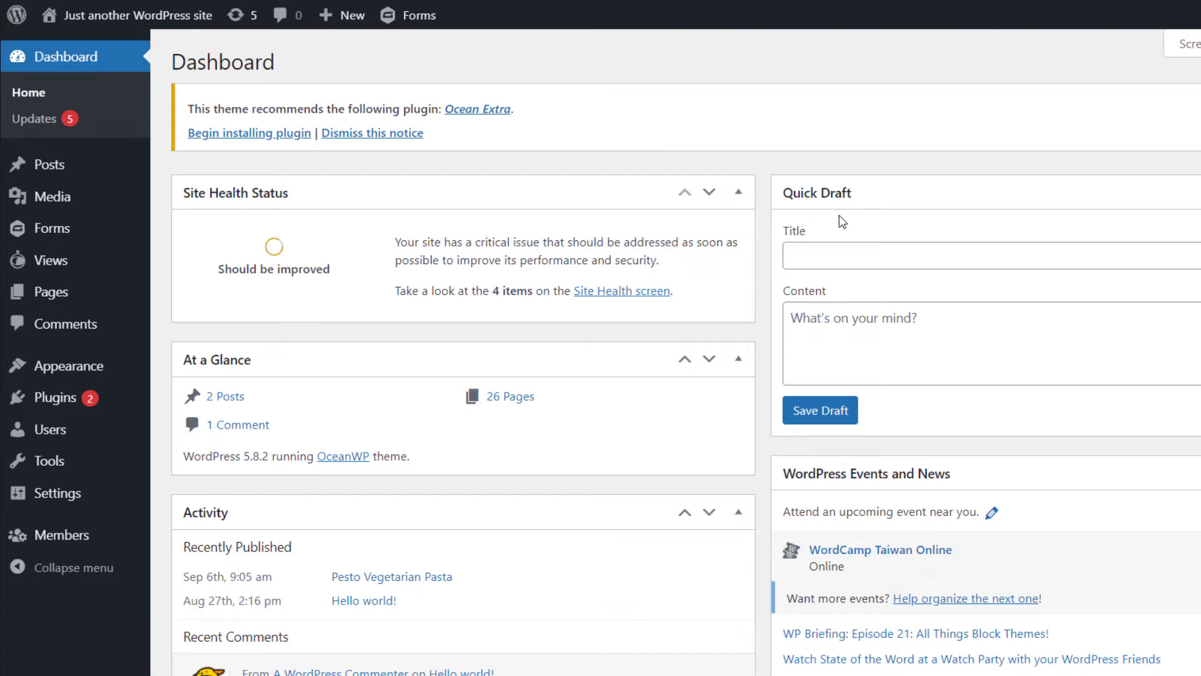
pyautogui.moveTo(838, 222)
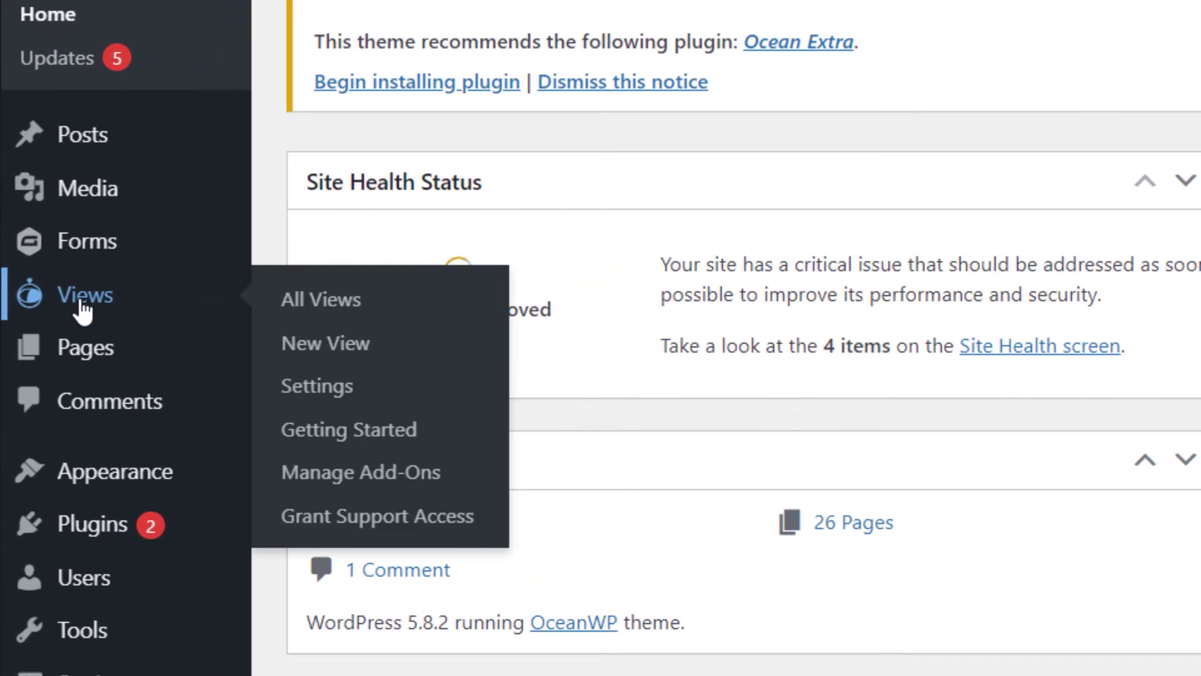
pyautogui.moveTo(326, 343)
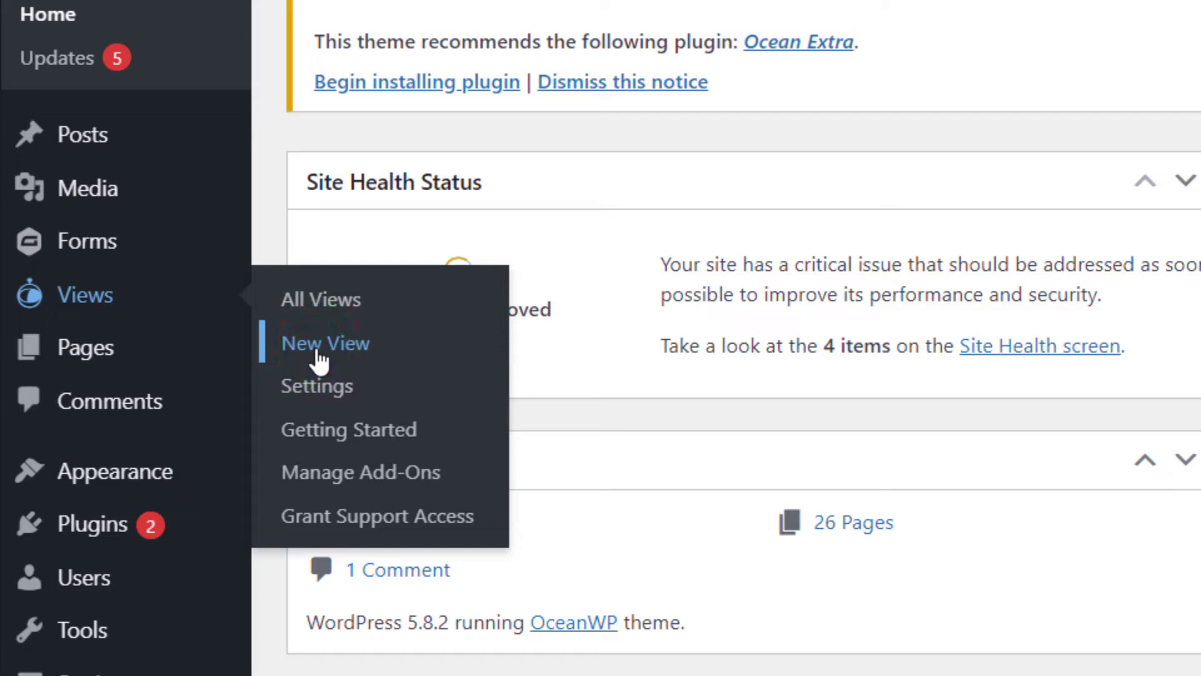
# Create a new View titled '"Edit Your Profile" Link' sourced from the GravityView - Staff Profiles form
pyautogui.click(326, 343)
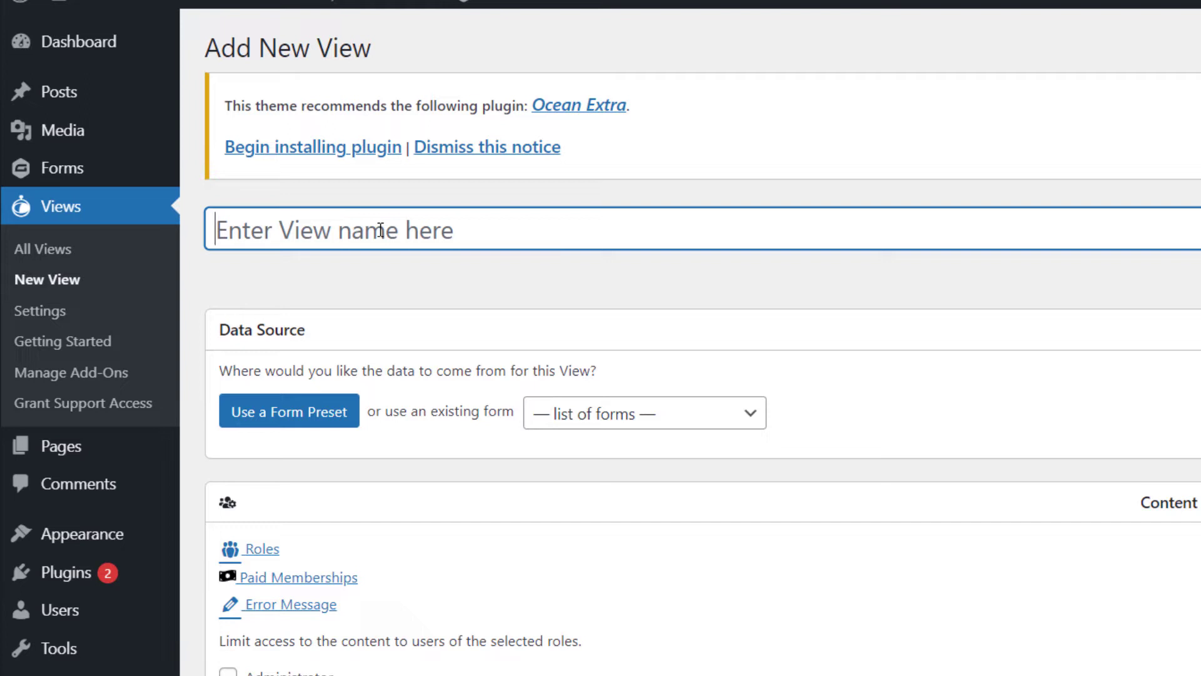
pyautogui.write('"Edit Your Prof')
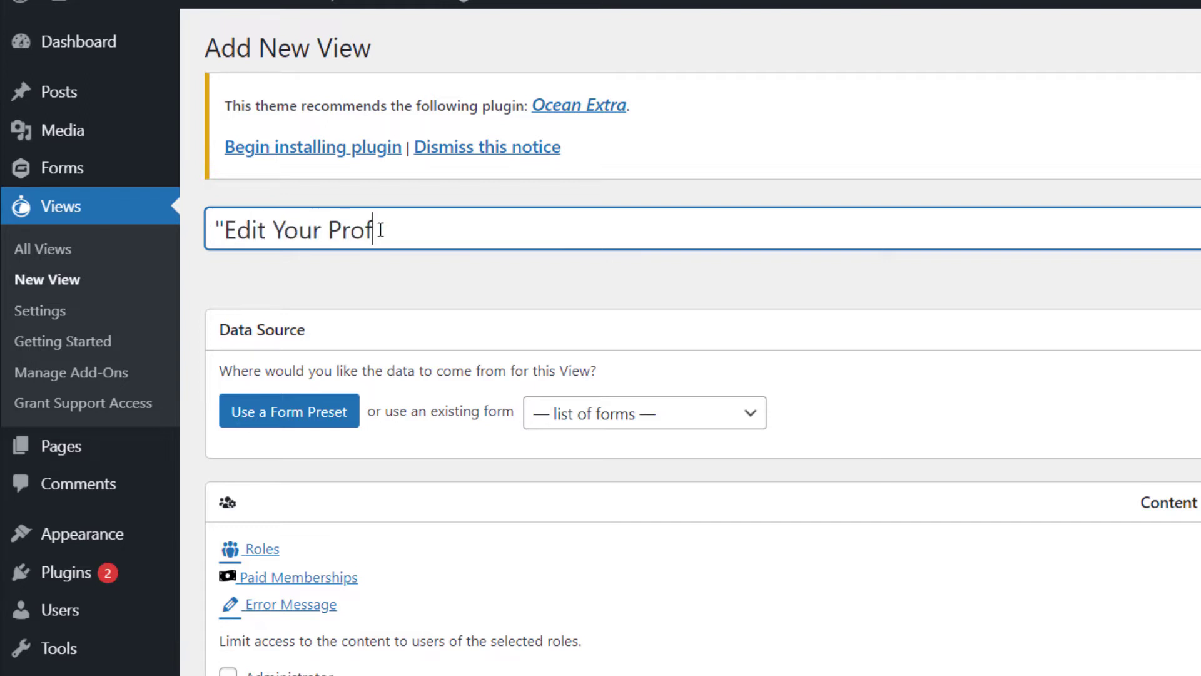
pyautogui.write('ile" Link')
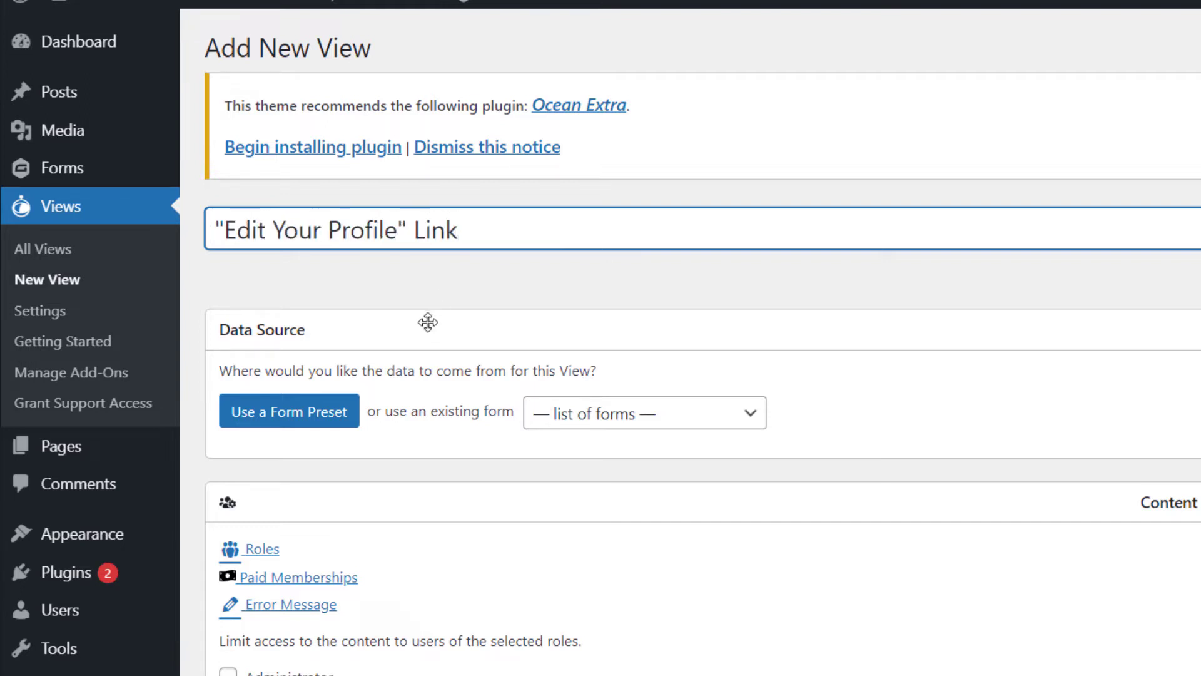
pyautogui.click(643, 414)
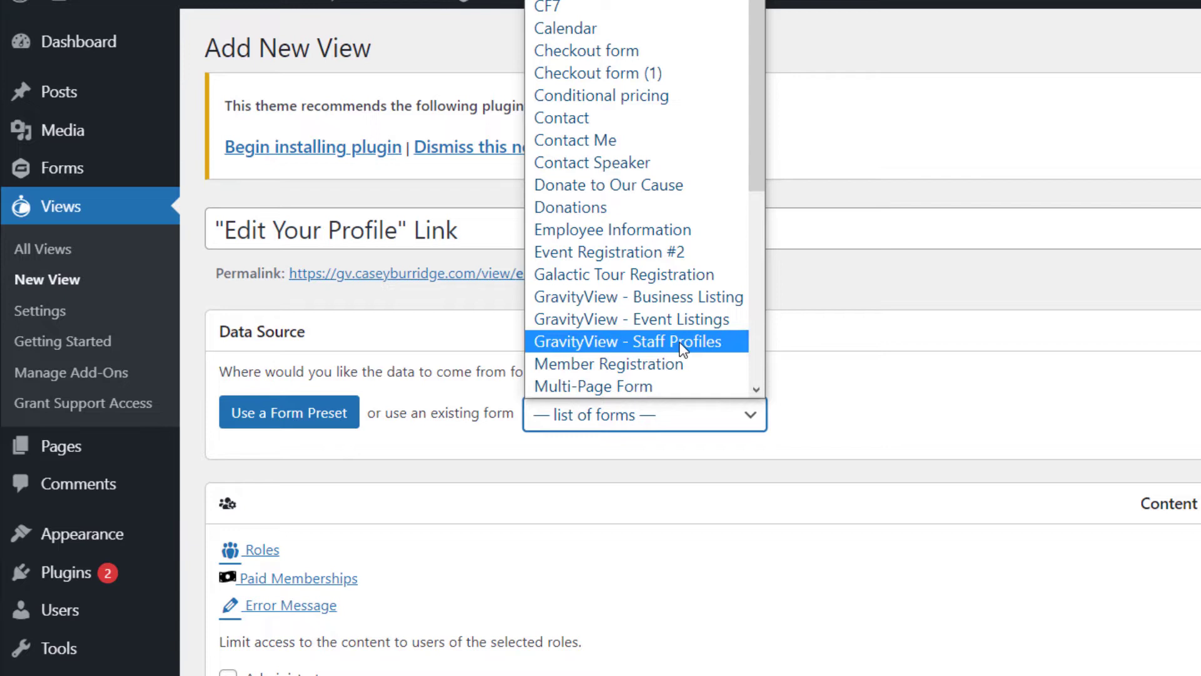
pyautogui.click(627, 340)
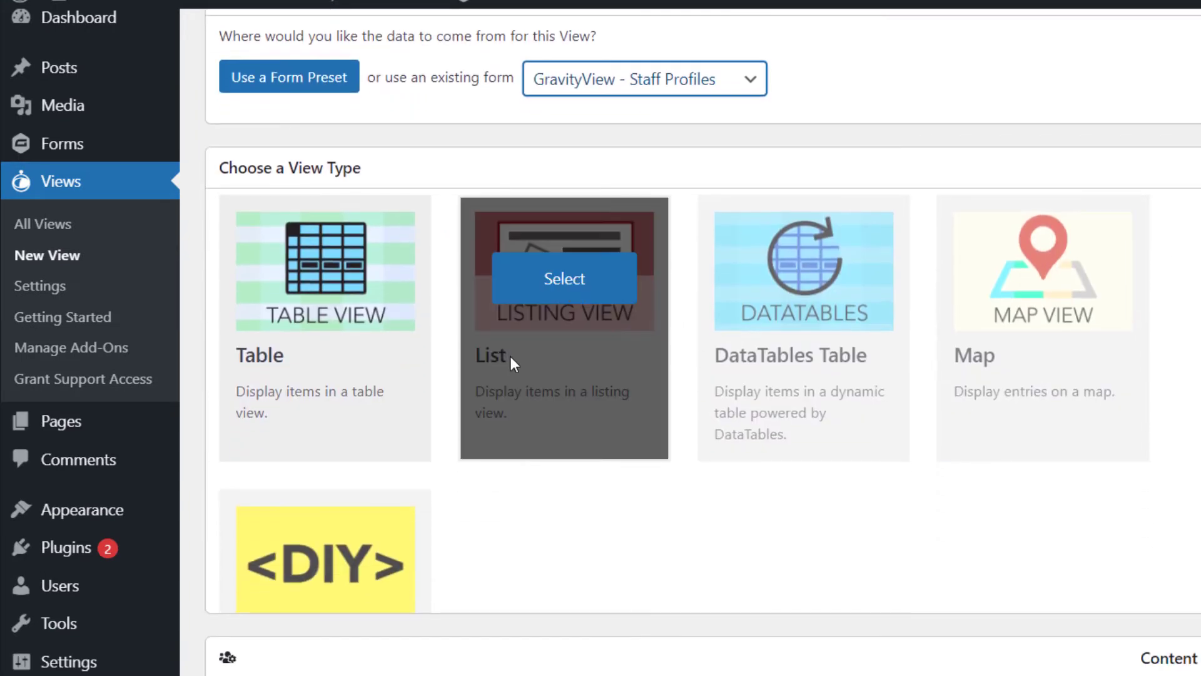
# Choose the List view type and remove the default Search Bar and pagination widgets from the layout
pyautogui.click(565, 278)
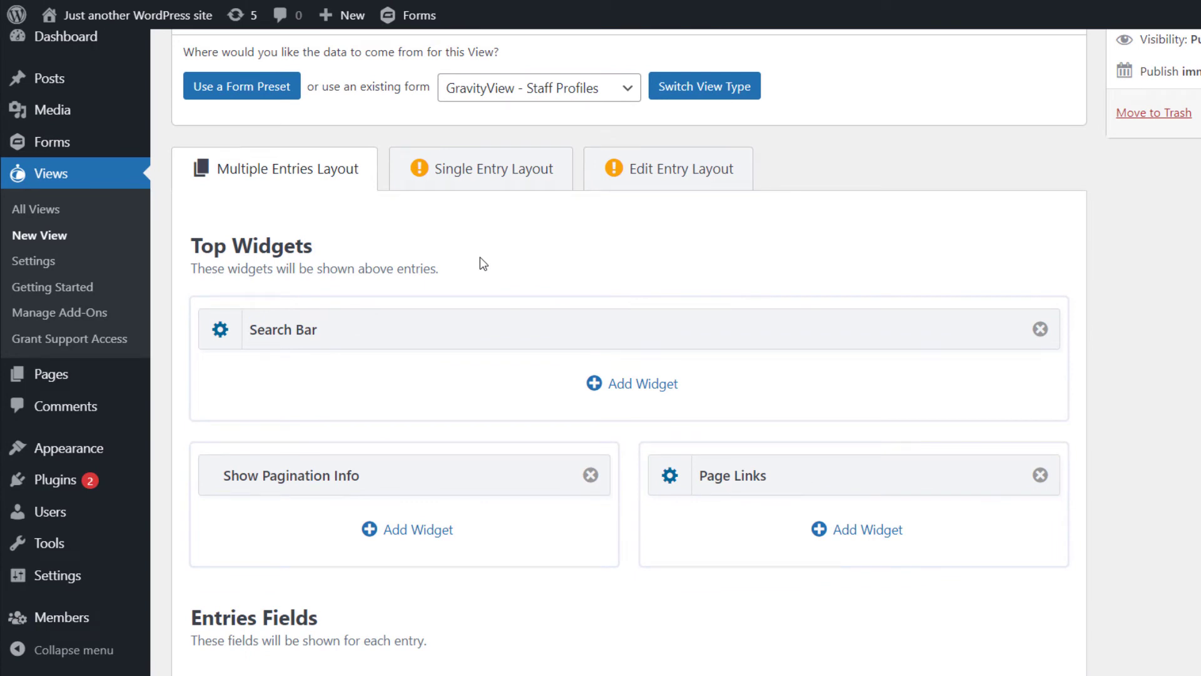
pyautogui.moveTo(954, 343)
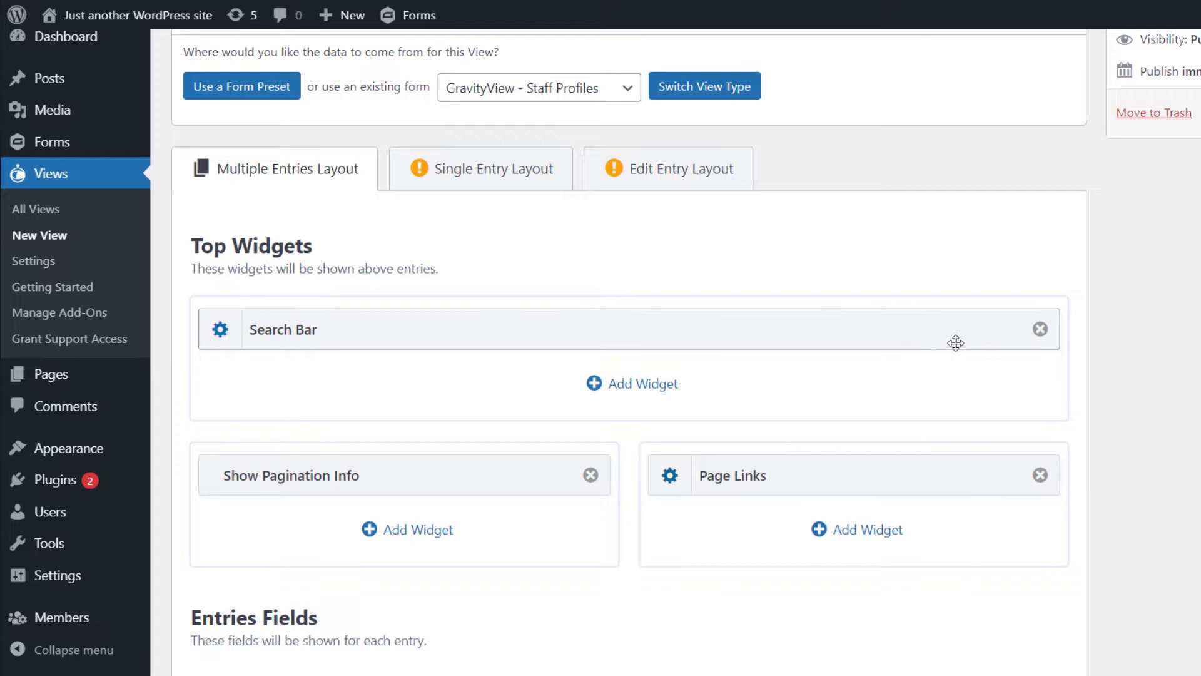
pyautogui.click(1039, 329)
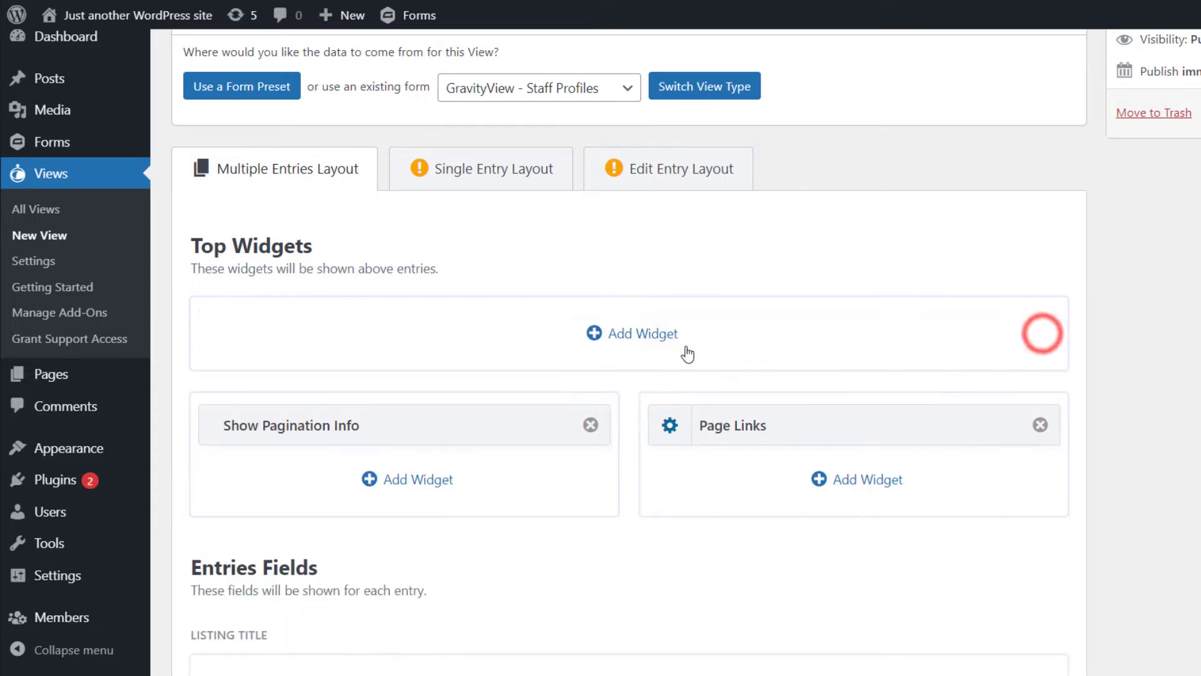
pyautogui.click(589, 424)
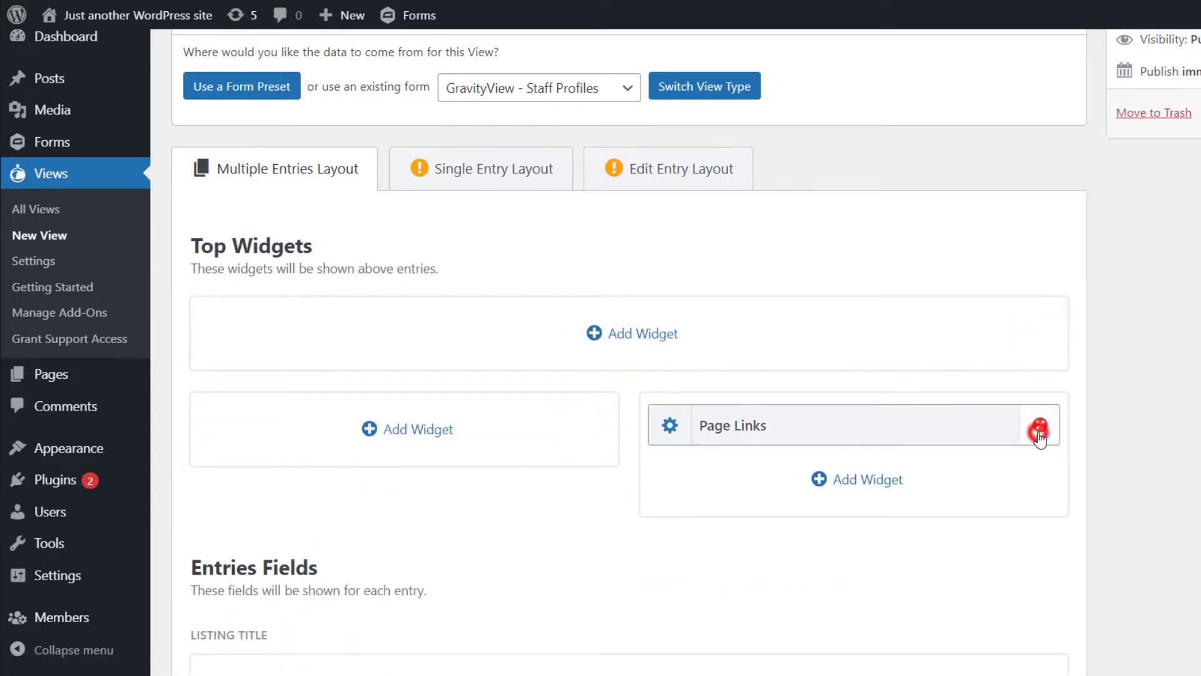
pyautogui.scroll(-3)
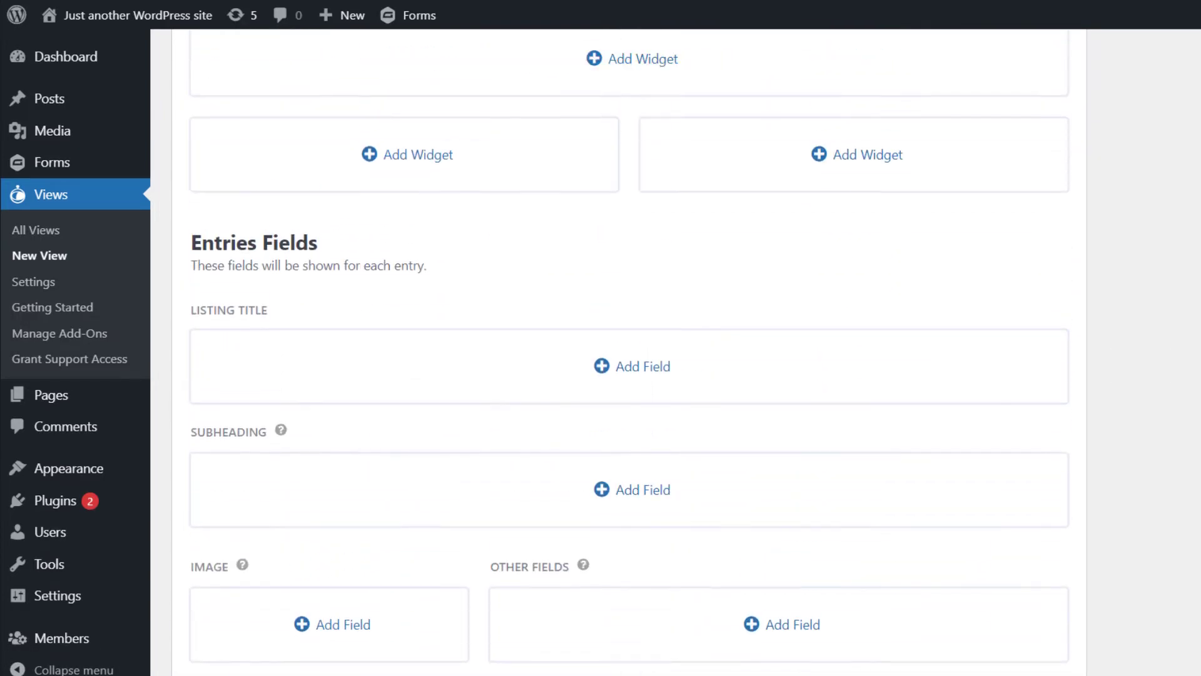
pyautogui.scroll(-3)
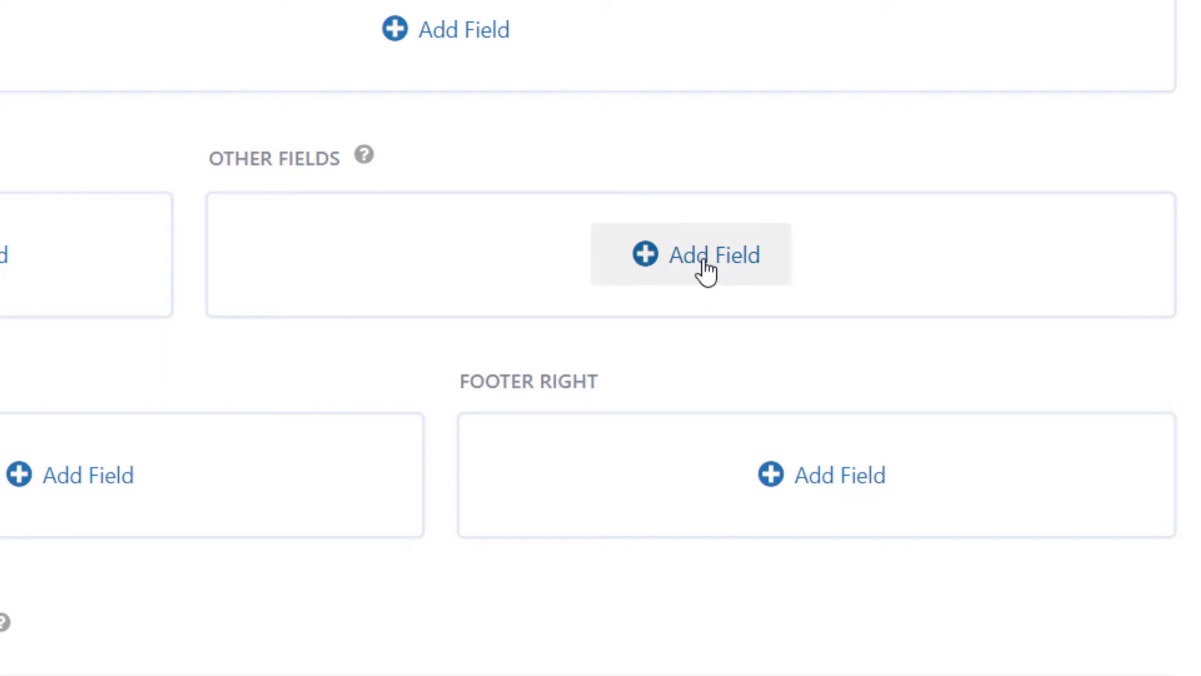
# Add a Custom Content field to the Other Fields area of the List layout
pyautogui.click(690, 254)
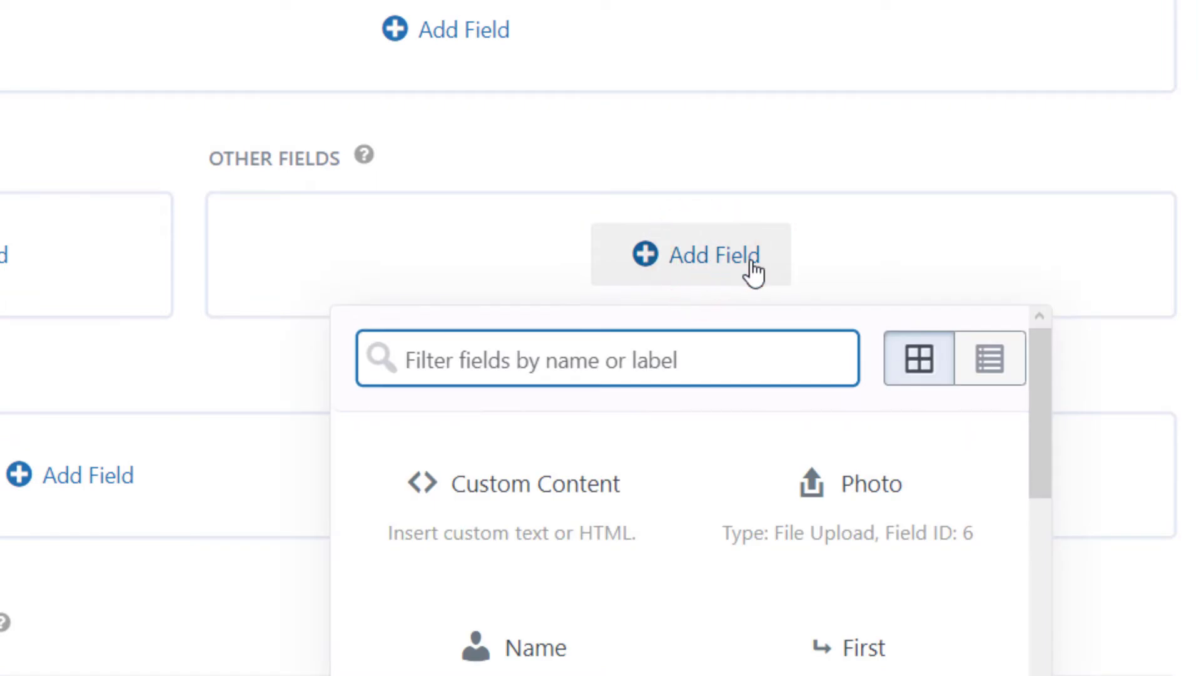
pyautogui.moveTo(540, 523)
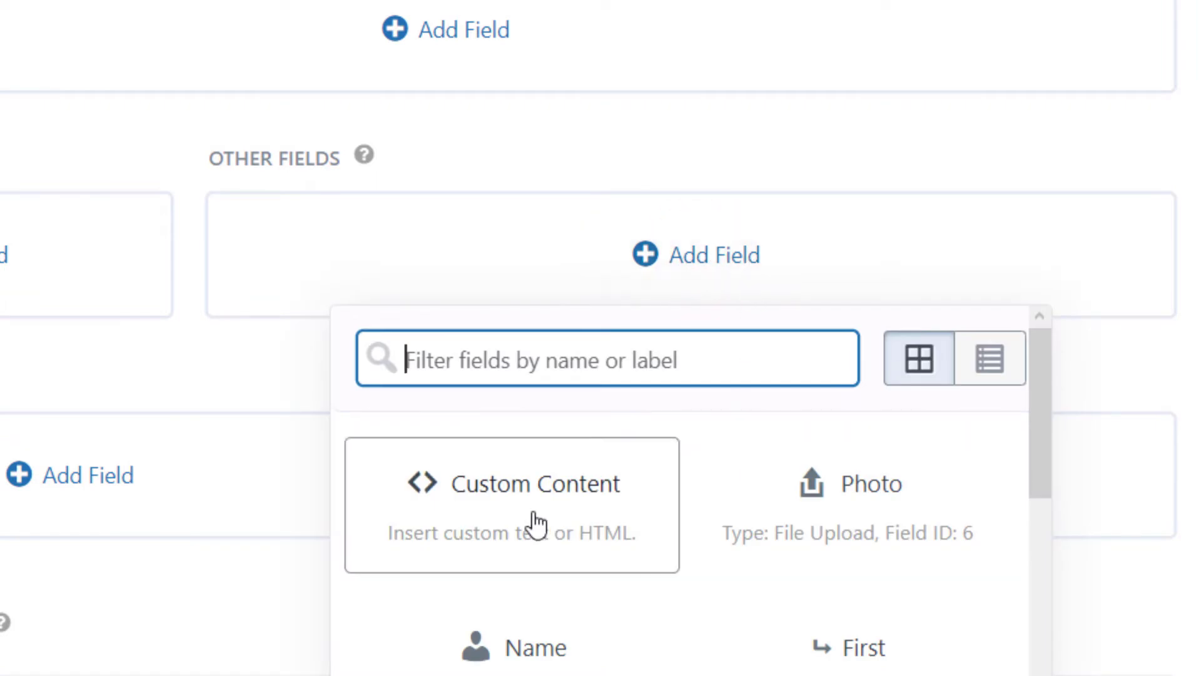
pyautogui.click(523, 505)
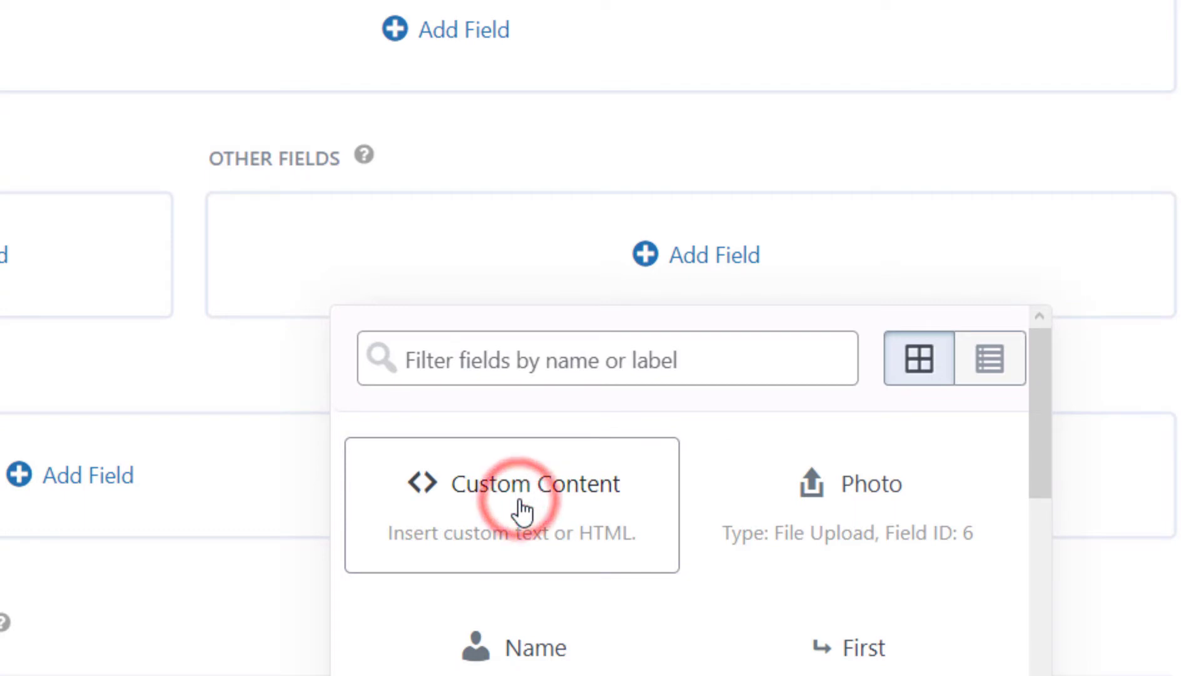
pyautogui.click(512, 483)
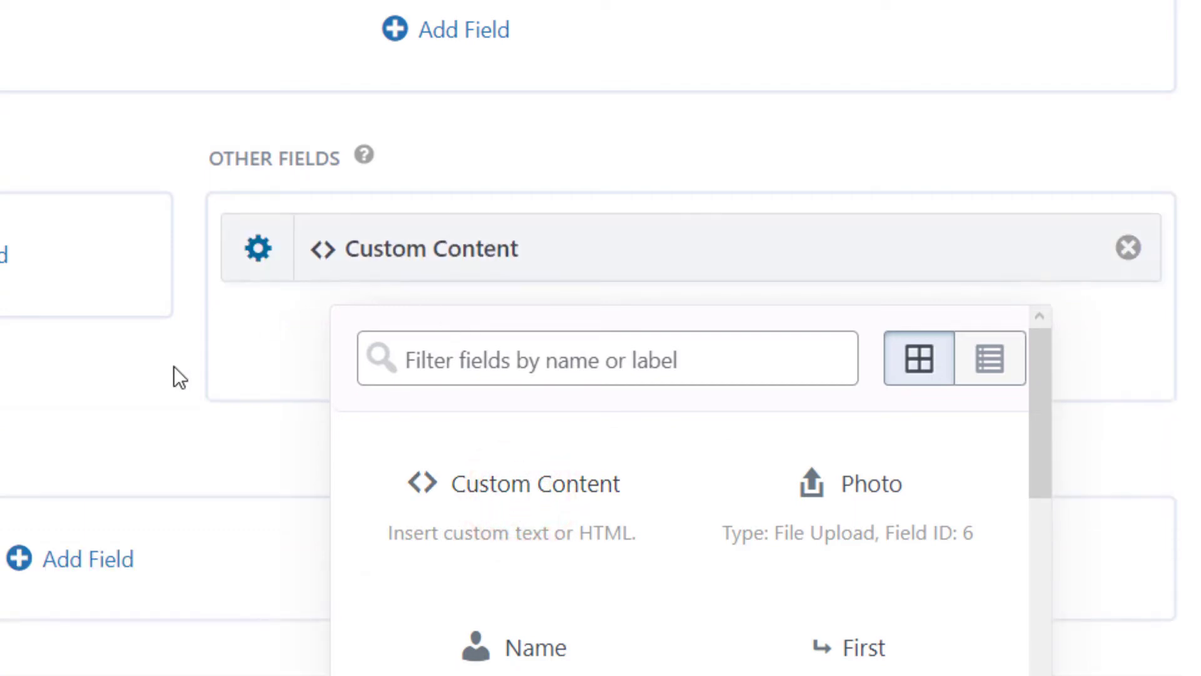
pyautogui.click(257, 247)
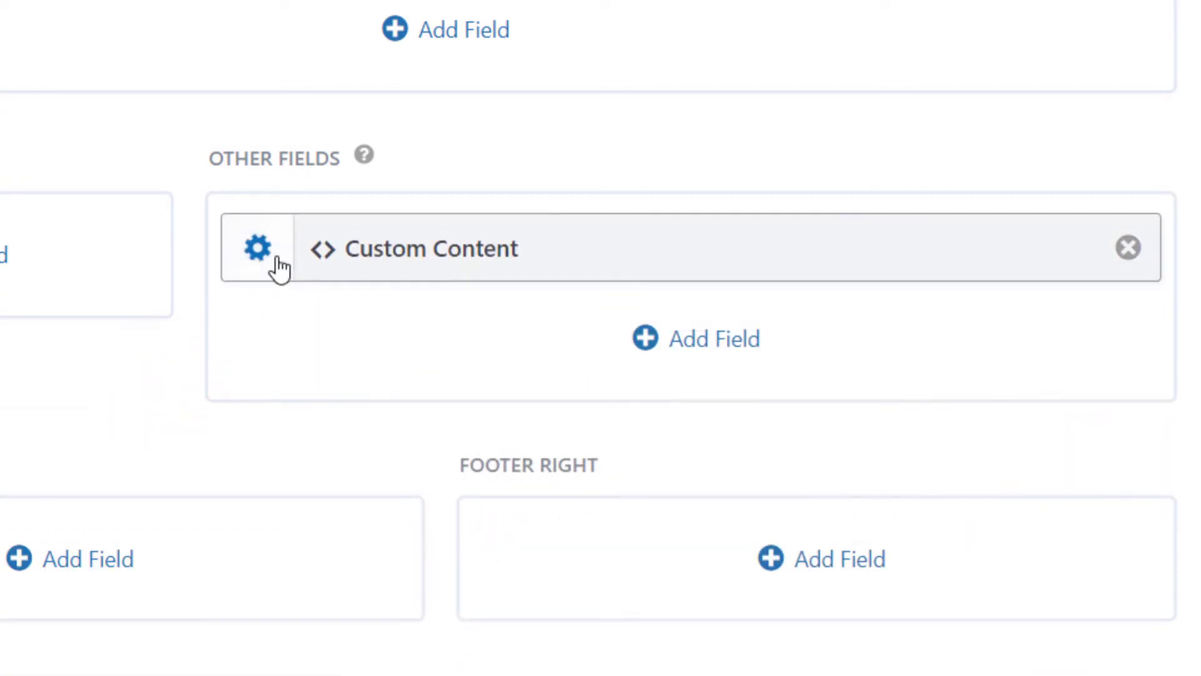
pyautogui.moveTo(258, 248)
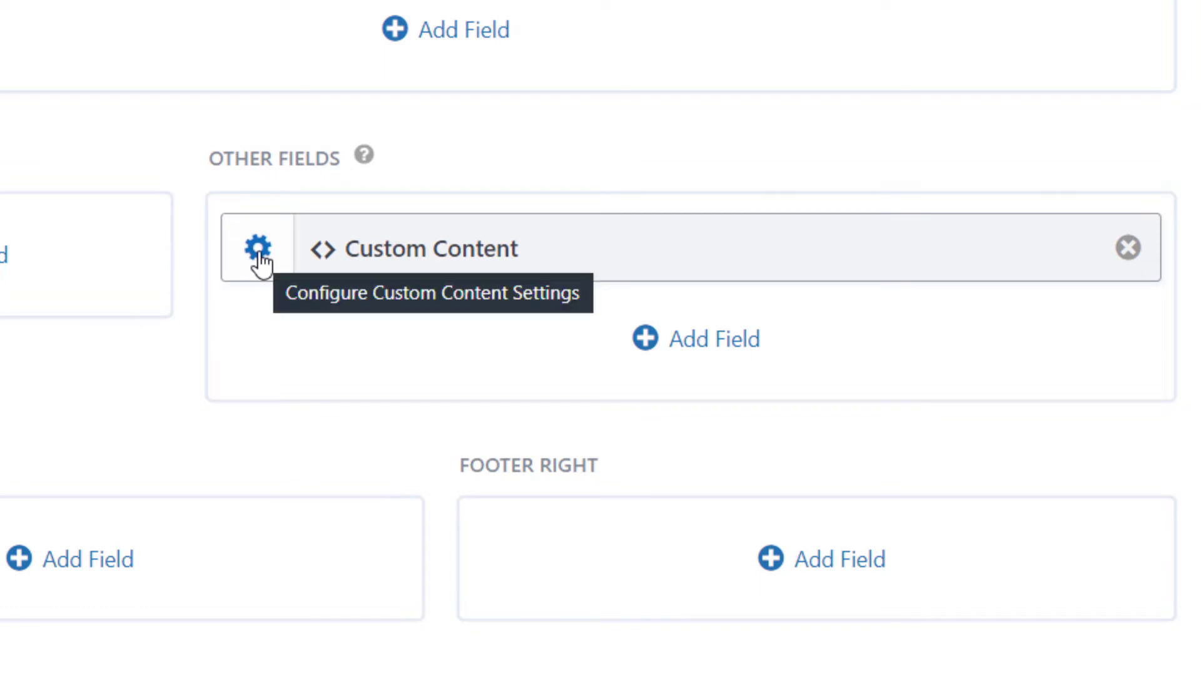
# Fill Custom Content with a [gv_entry_link action="edit" view_id="428" post_id="430"] shortcode reading 'Edit your profile'
pyautogui.click(259, 247)
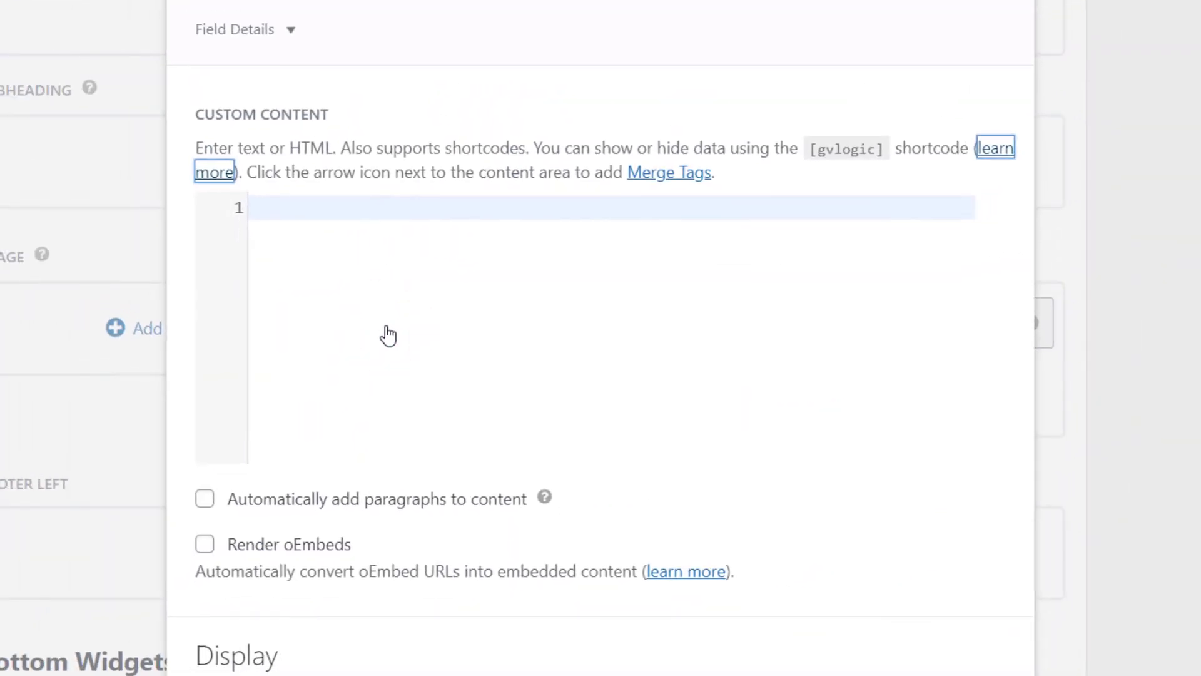
pyautogui.moveTo(393, 212)
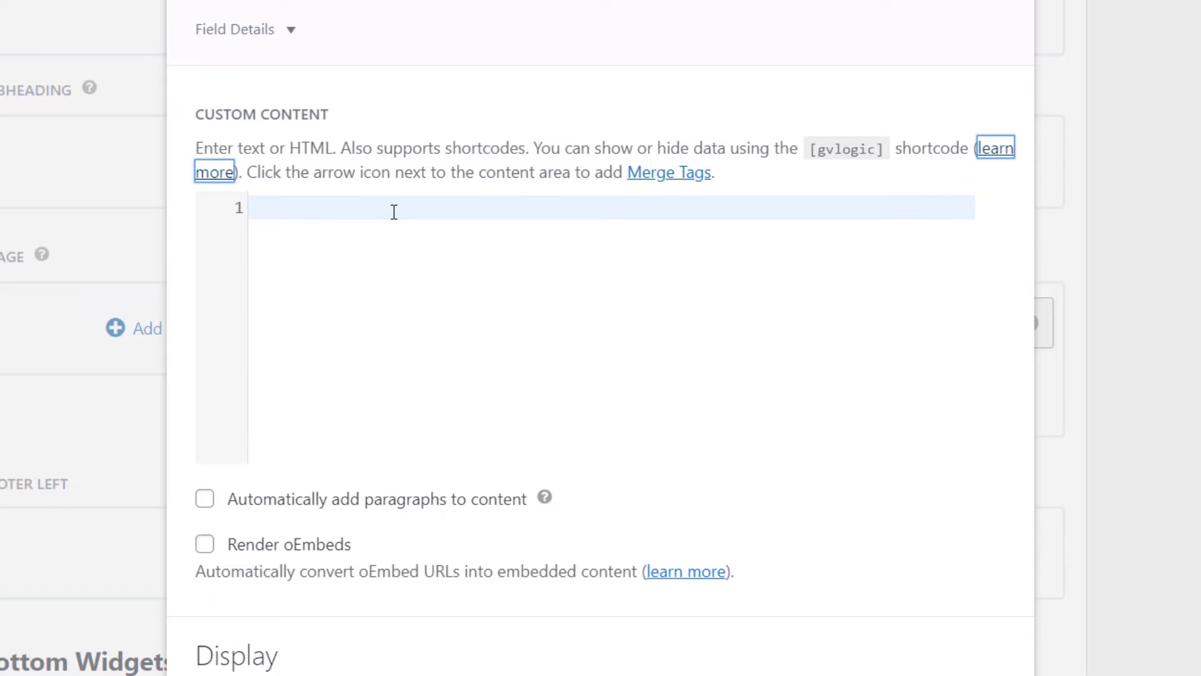
pyautogui.click(393, 208)
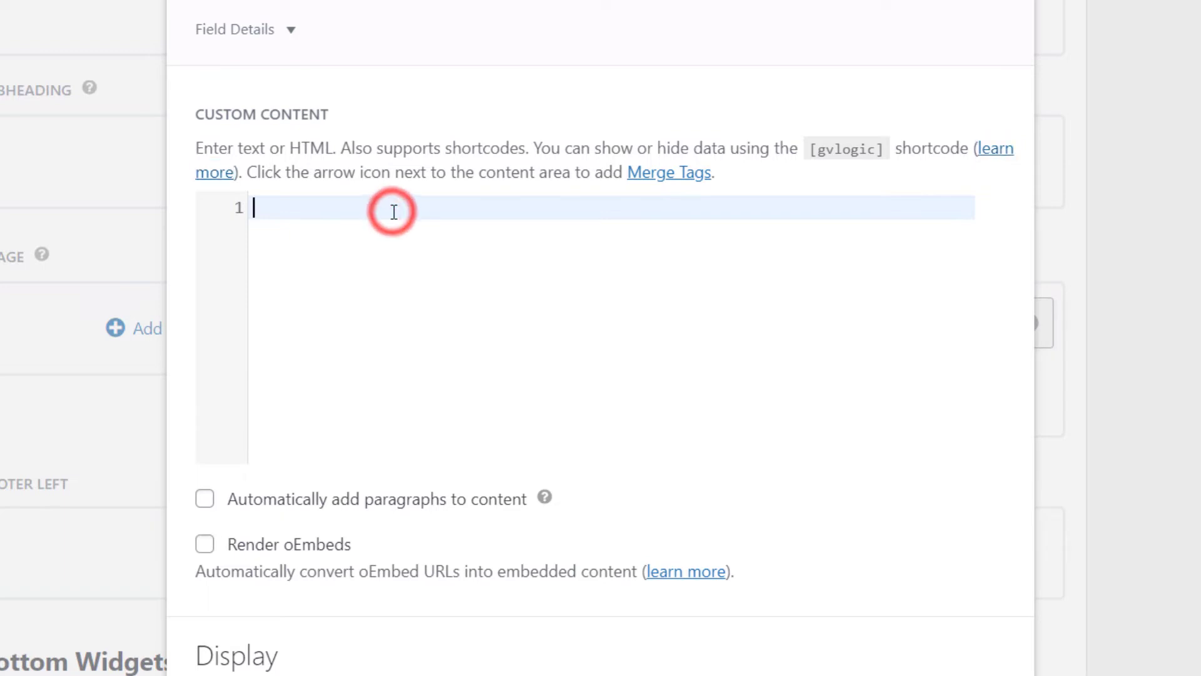
pyautogui.write('[gv_entry_link action="edit" view_id="428" post_id="430"] Edit your profile [/gv_entry_link]')
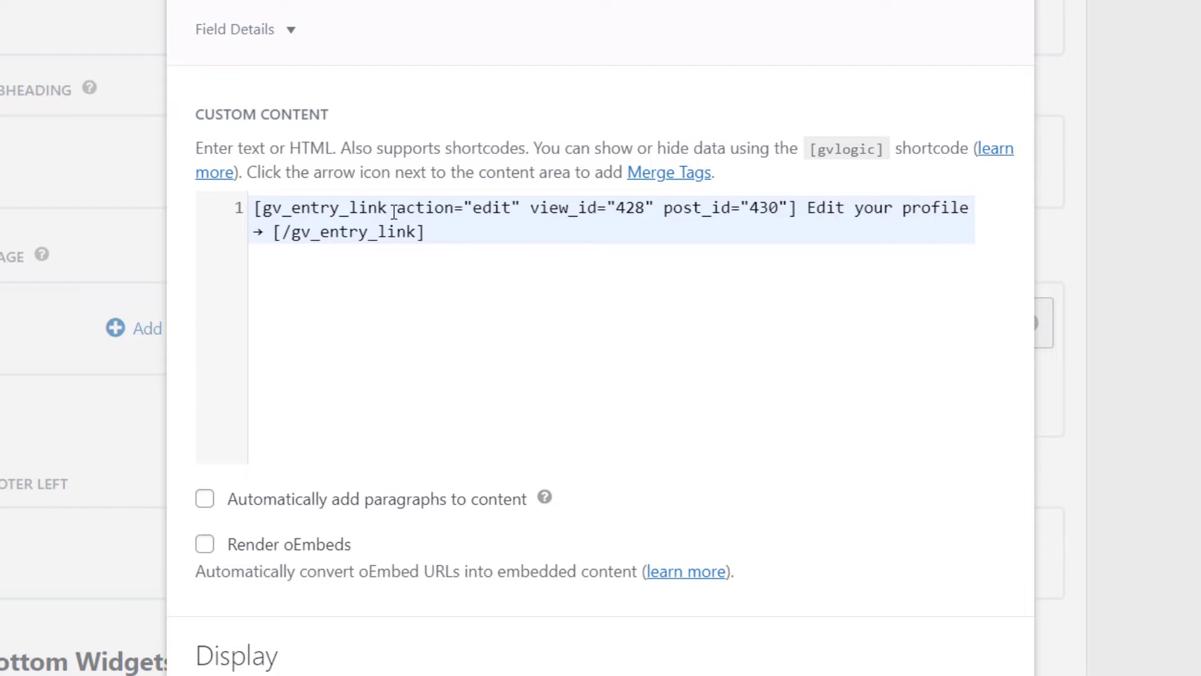
pyautogui.click(425, 233)
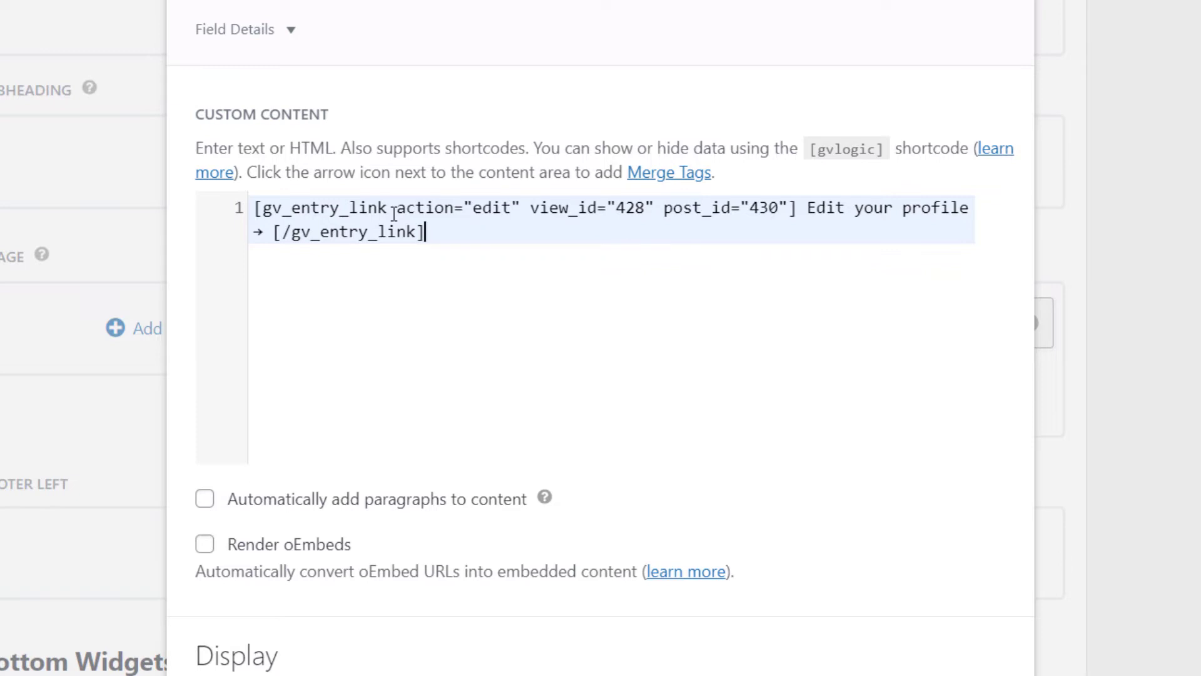
pyautogui.moveTo(434, 301)
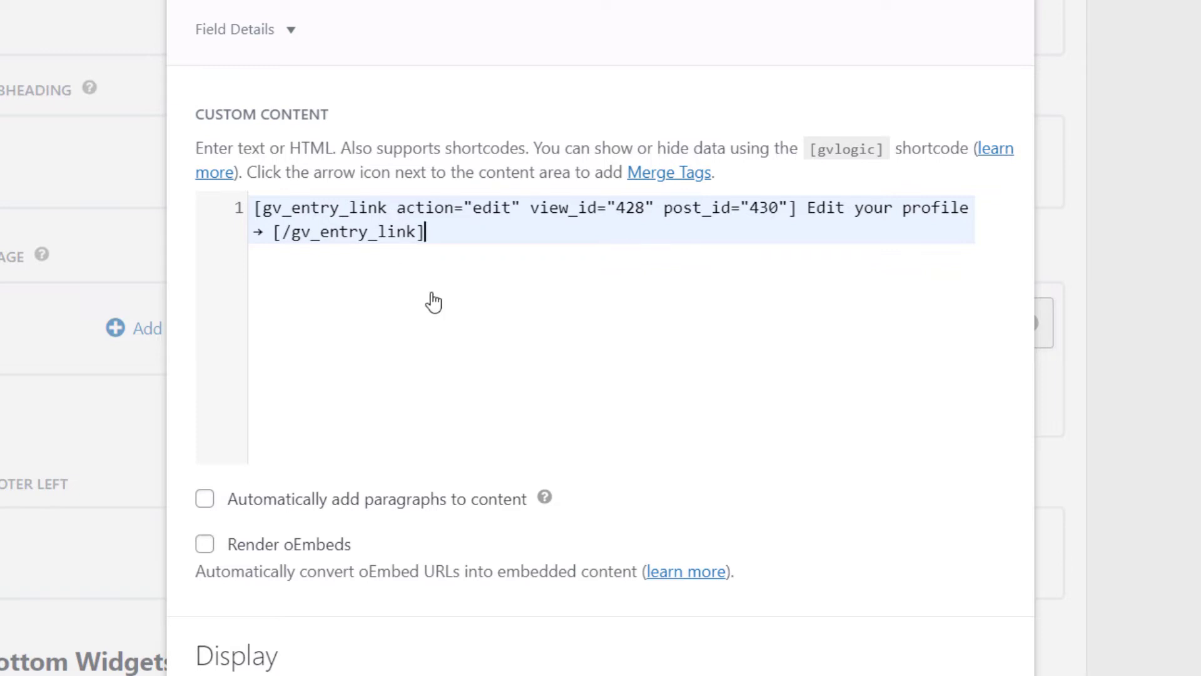
pyautogui.moveTo(427, 226)
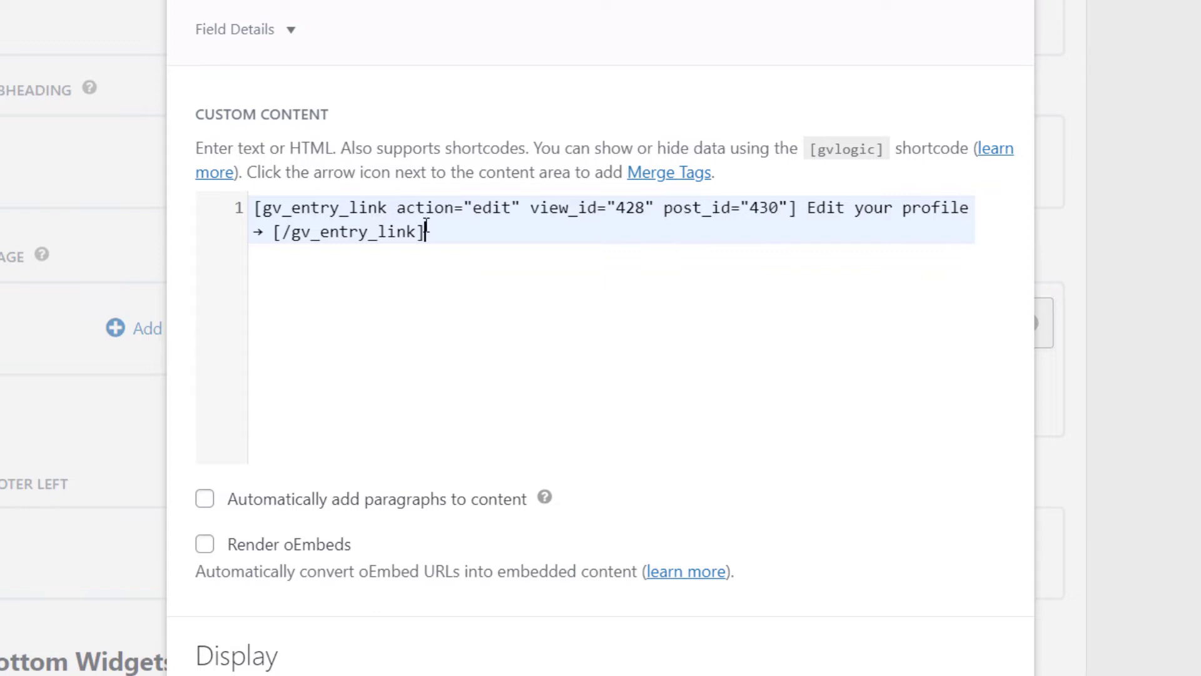
pyautogui.moveTo(503, 281)
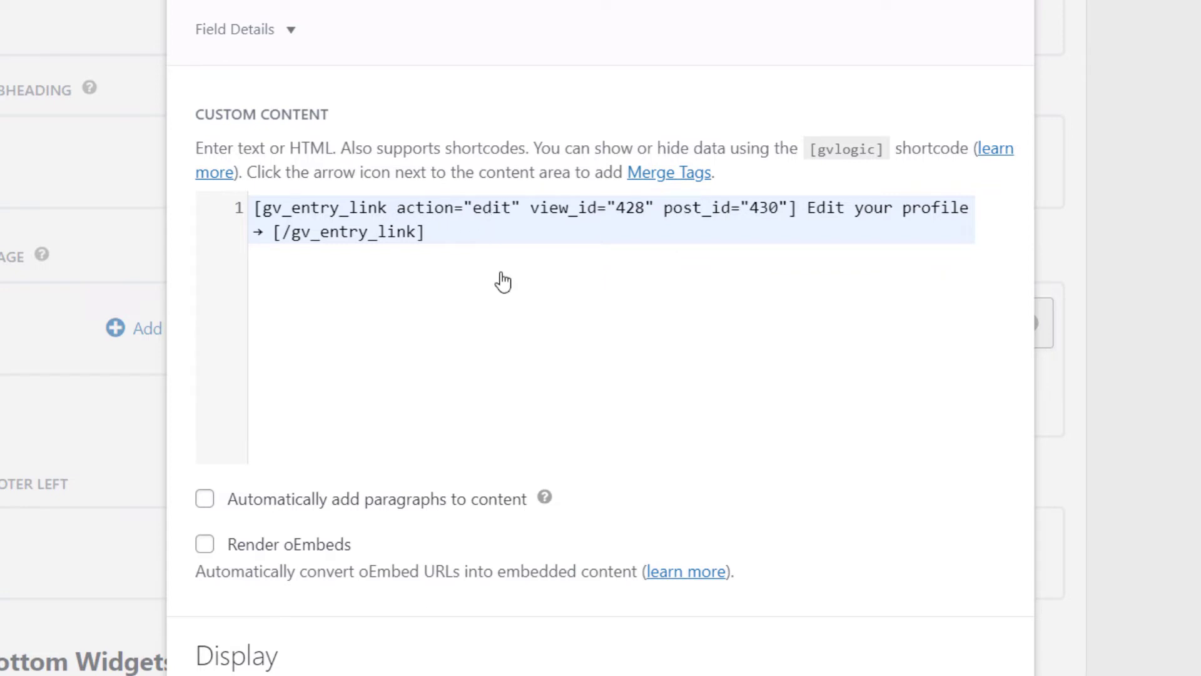
pyautogui.moveTo(553, 321)
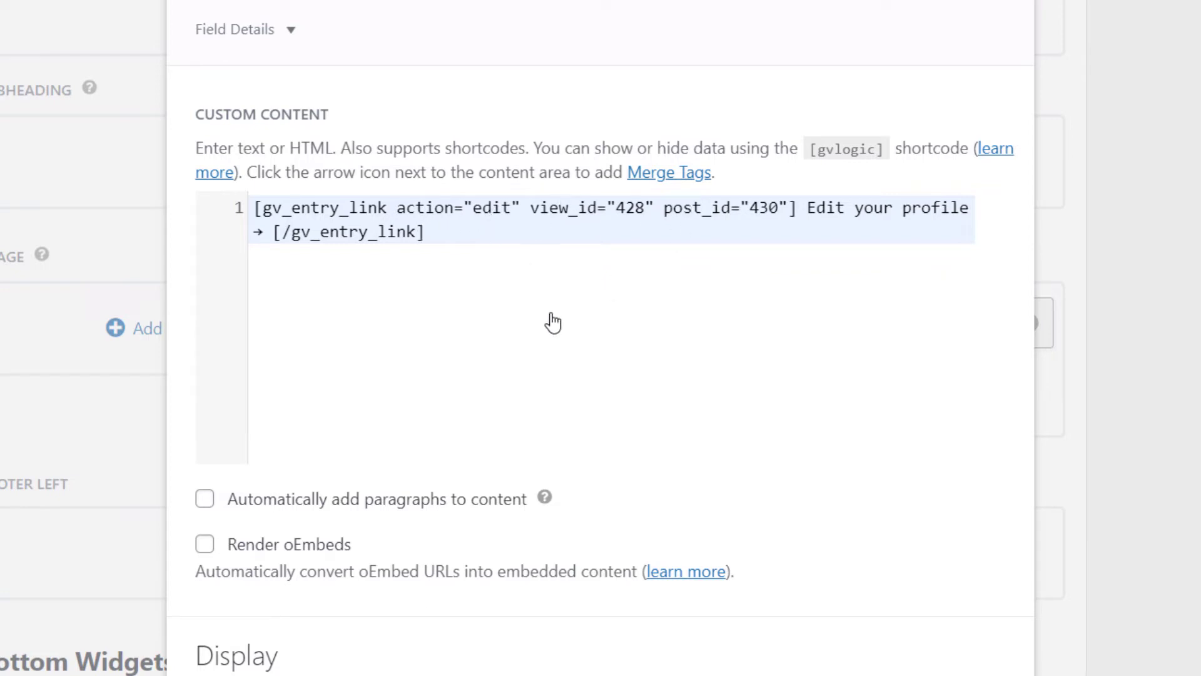
pyautogui.moveTo(661, 235)
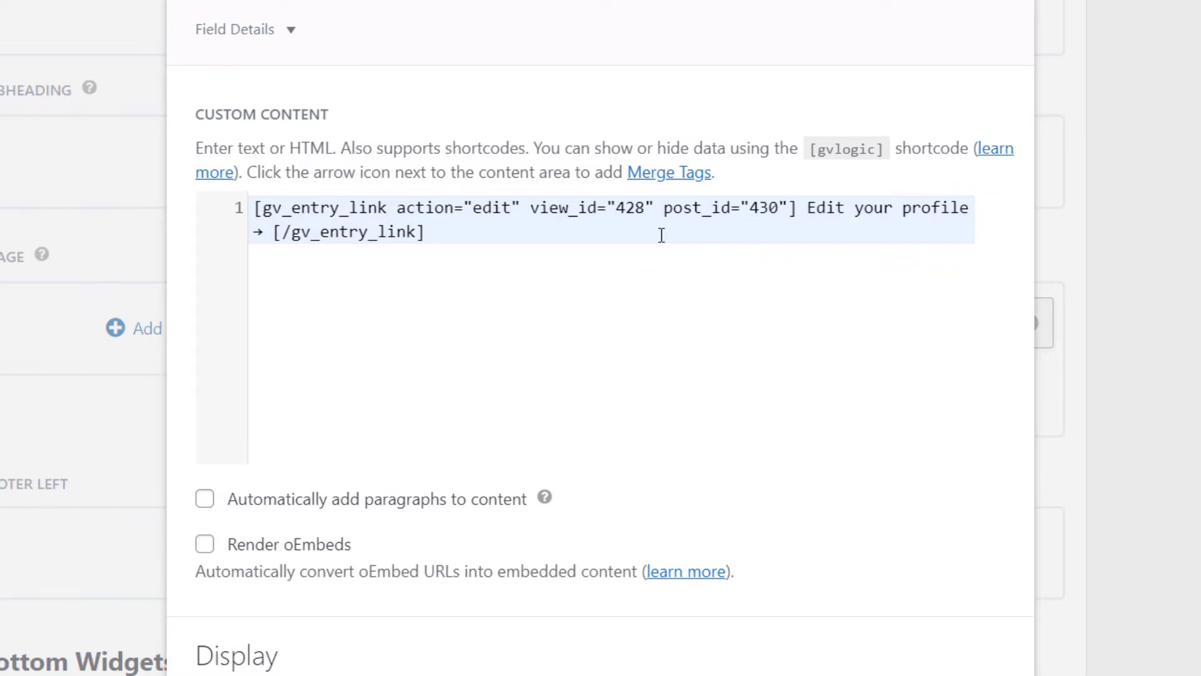
pyautogui.moveTo(579, 266)
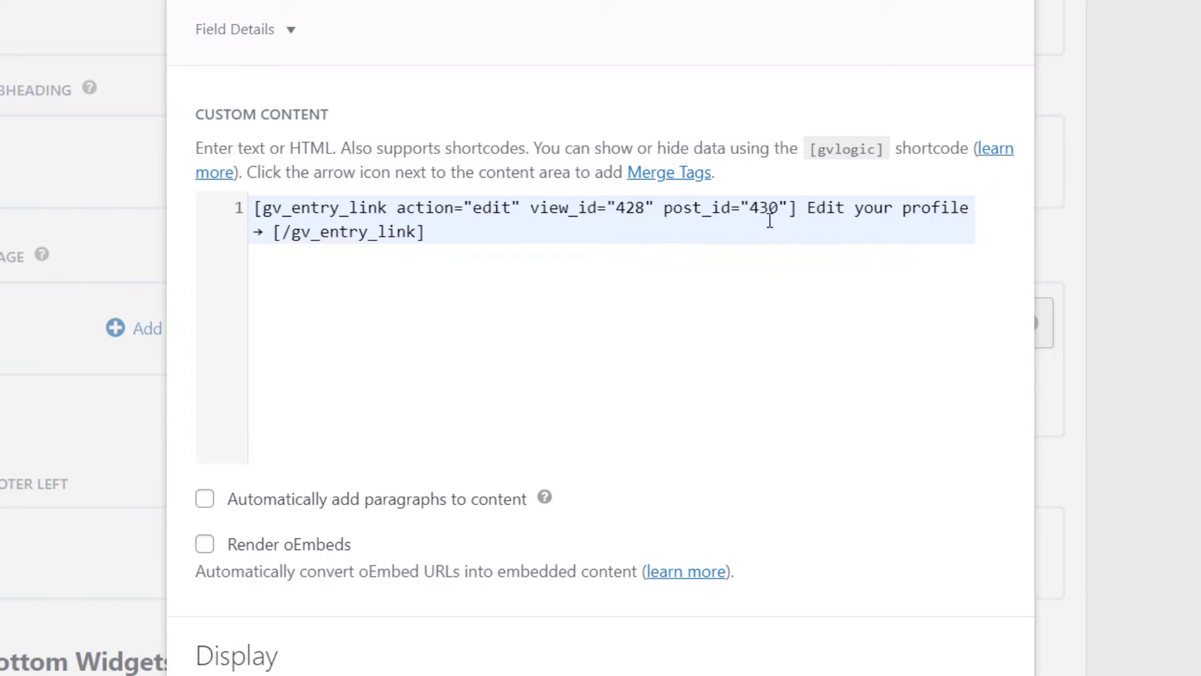
pyautogui.moveTo(899, 214)
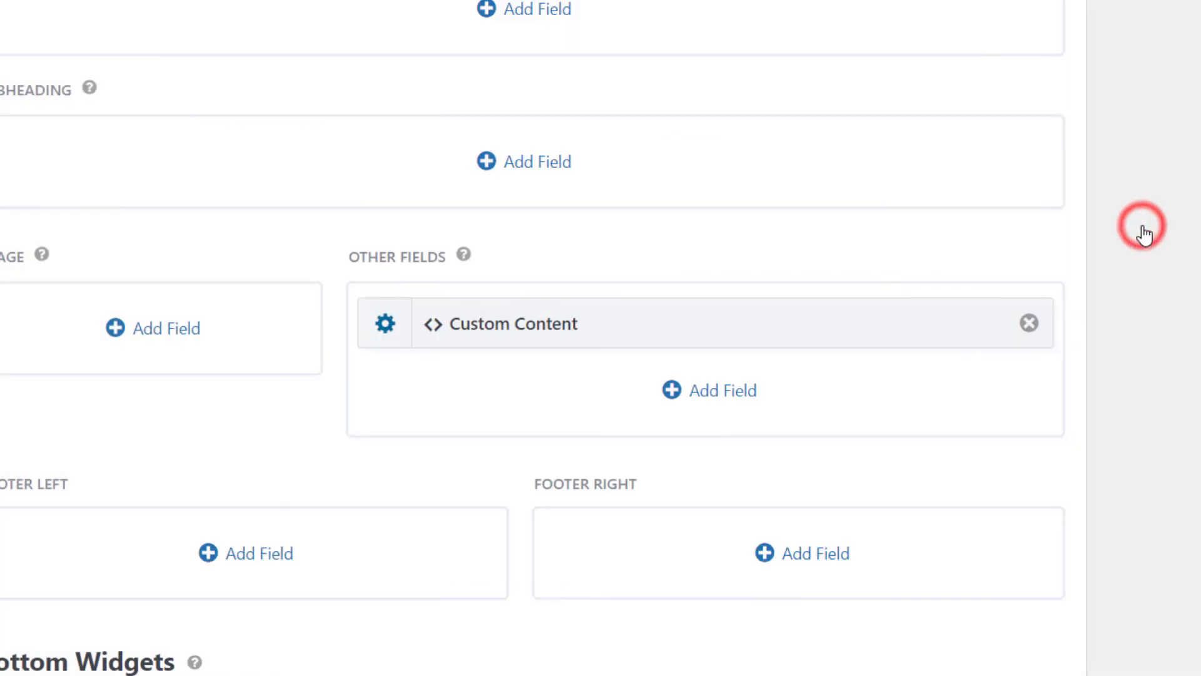
# Go to the View's Settings and show the Filter & Sort options
pyautogui.scroll(-3)
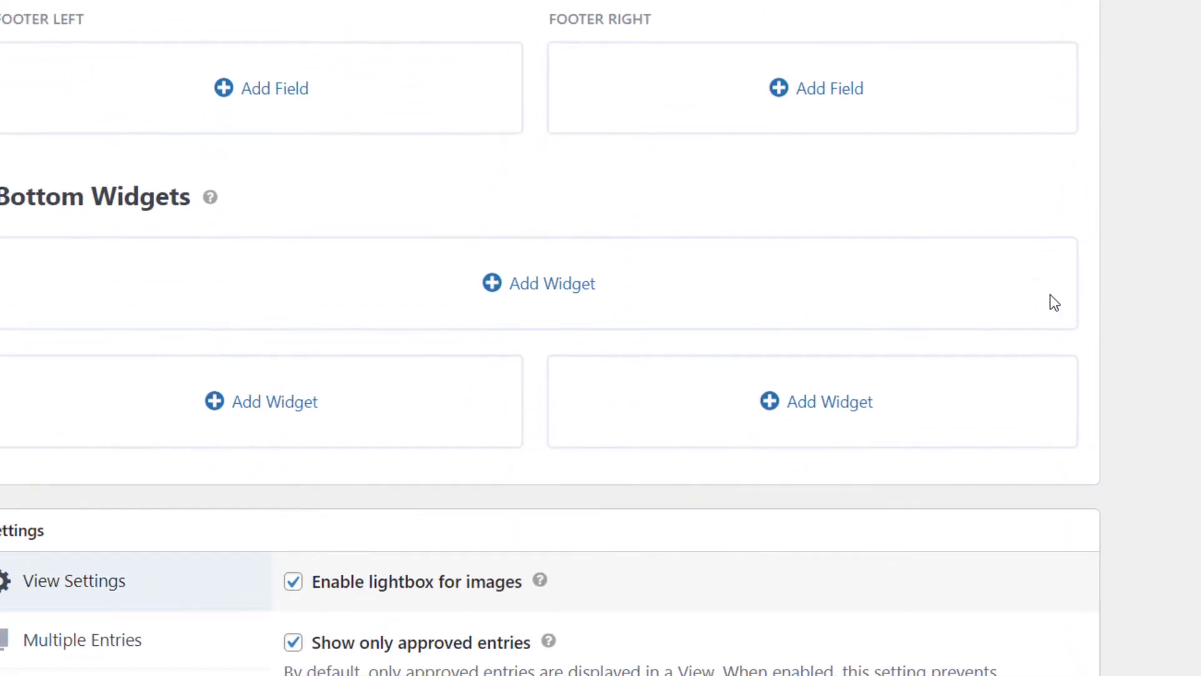
pyautogui.scroll(-3)
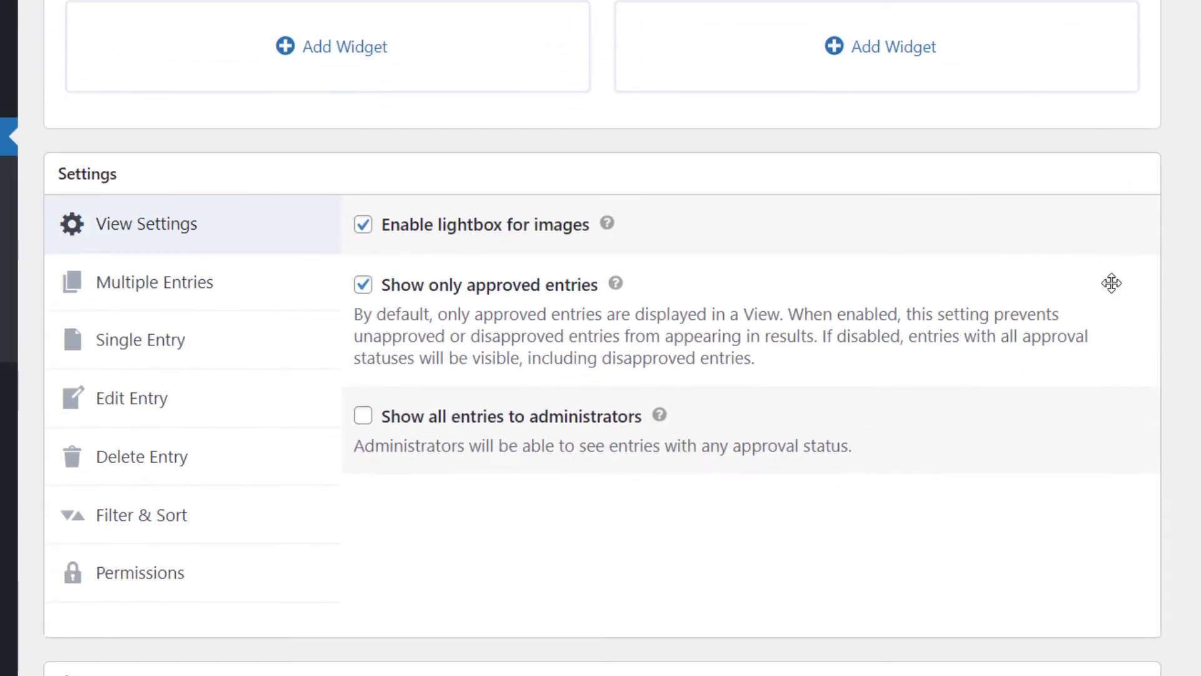
pyautogui.scroll(-3)
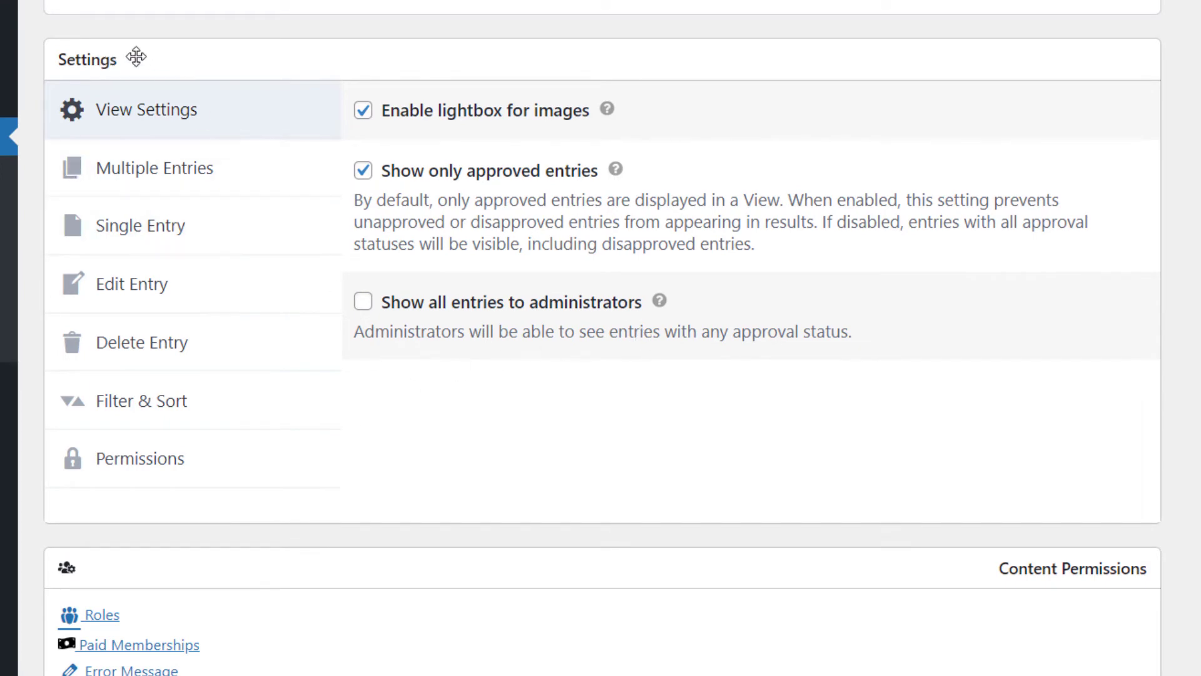
pyautogui.moveTo(255, 398)
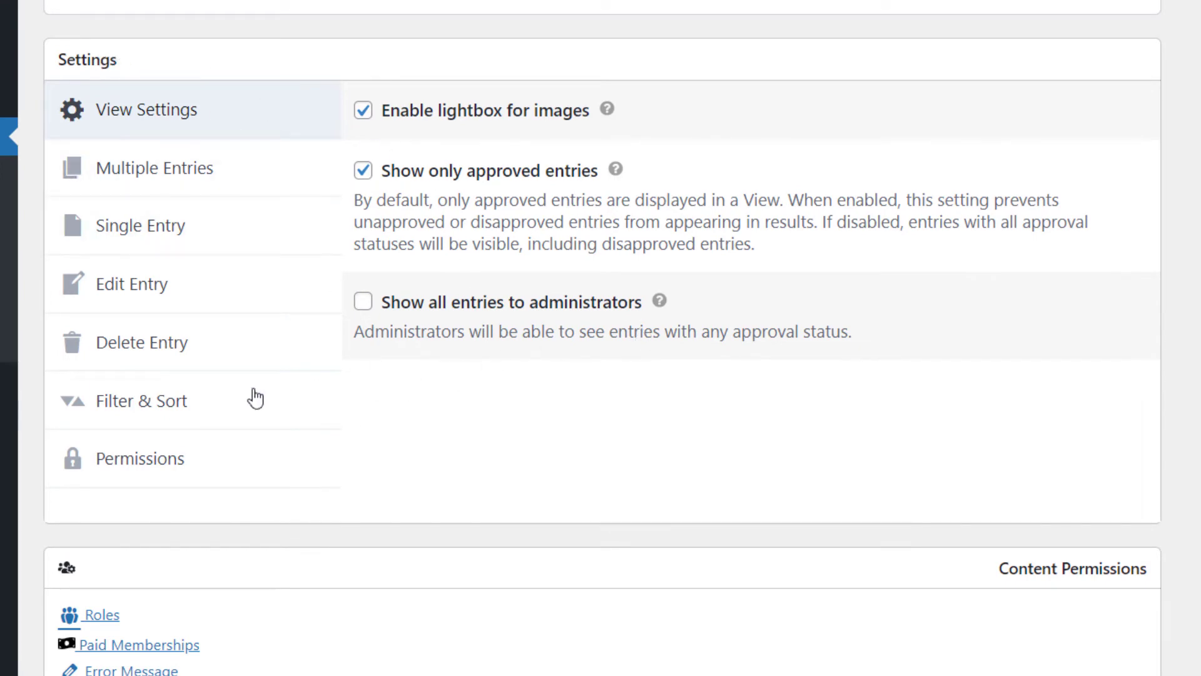
pyautogui.click(141, 401)
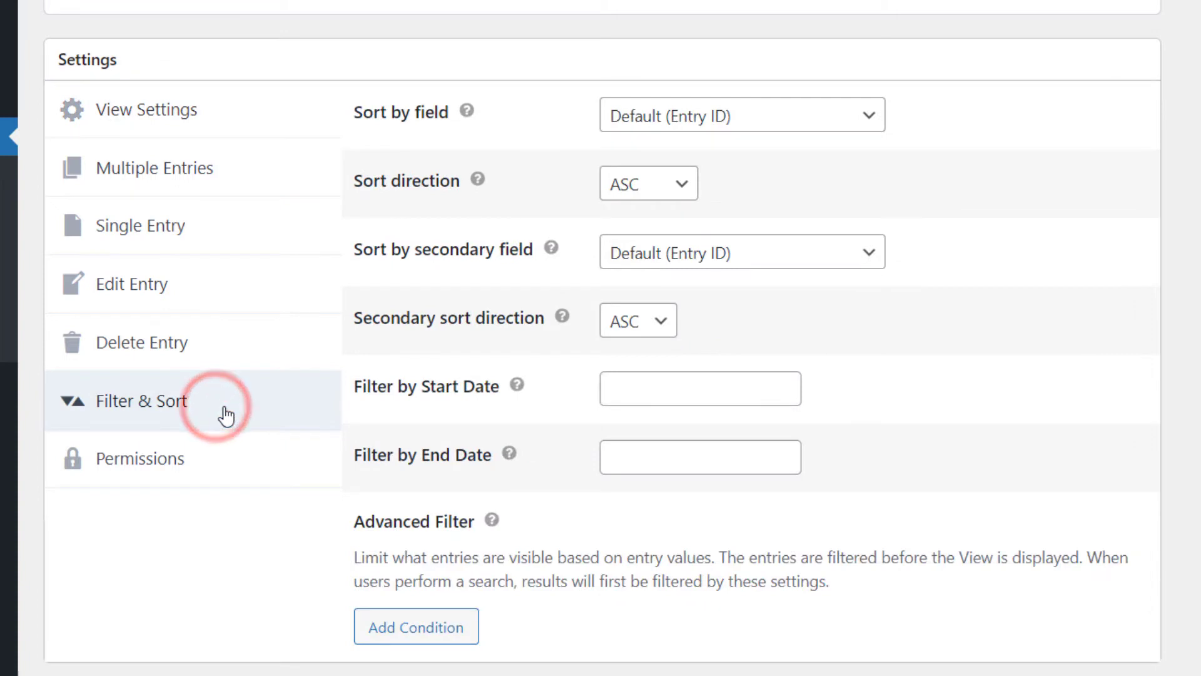
pyautogui.scroll(-3)
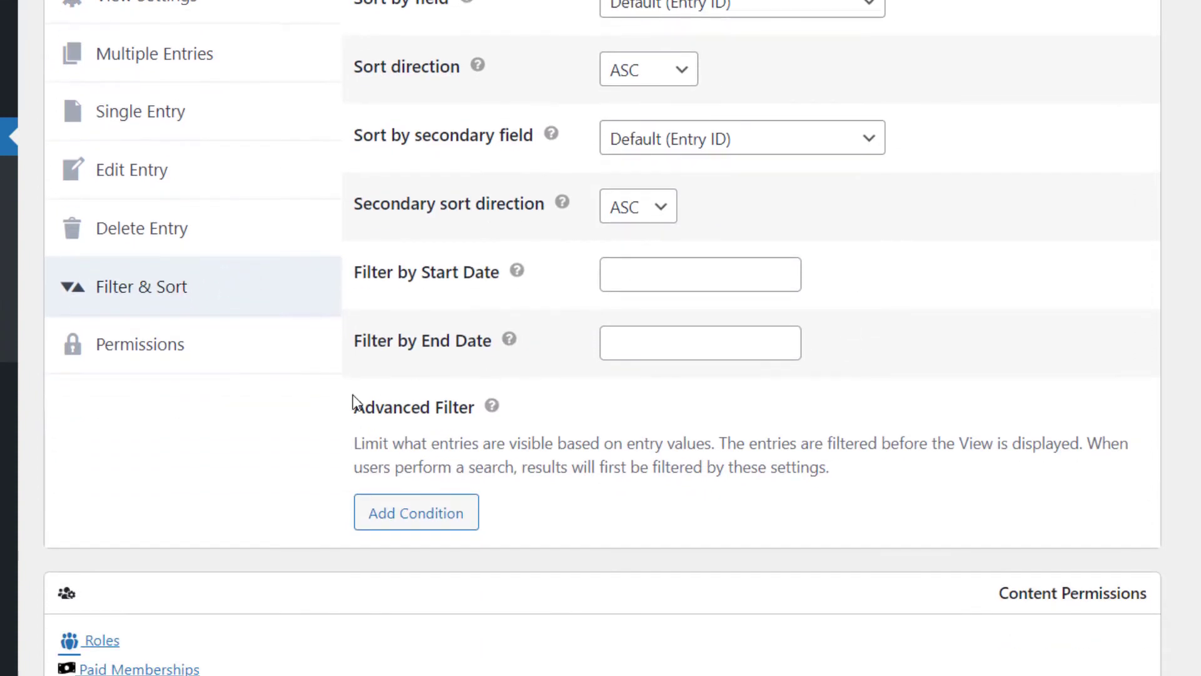
pyautogui.moveTo(415, 512)
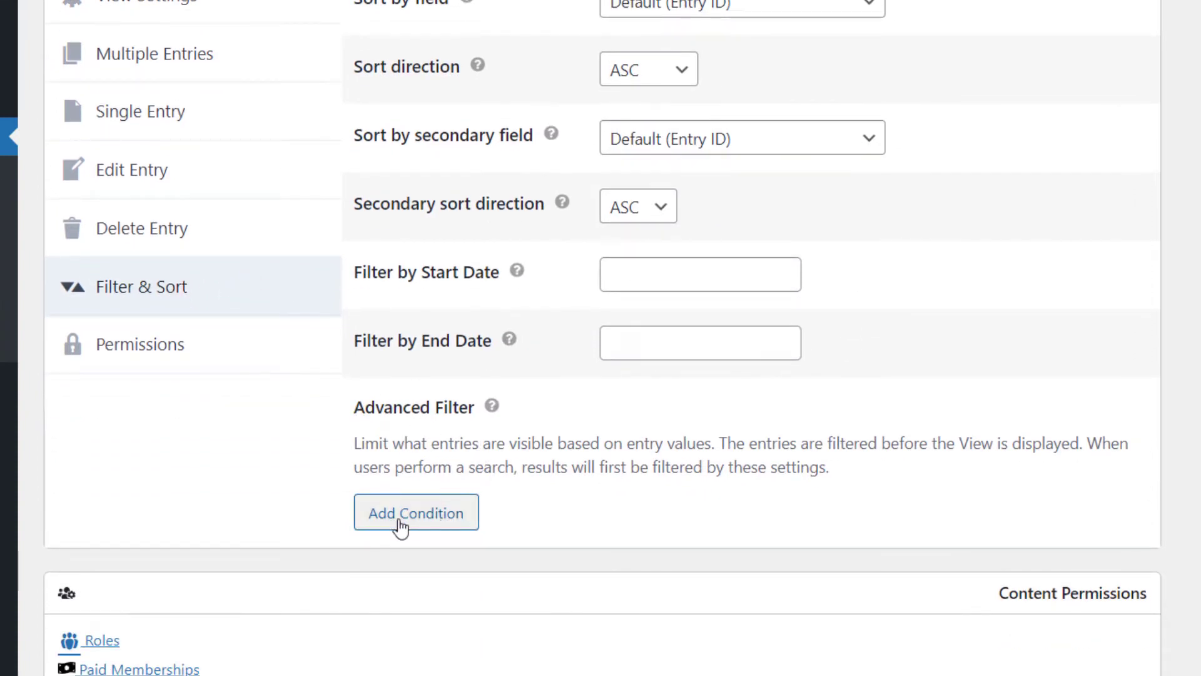
# Add an advanced filter condition on Created By (is Currently Logged-in User)
pyautogui.click(415, 512)
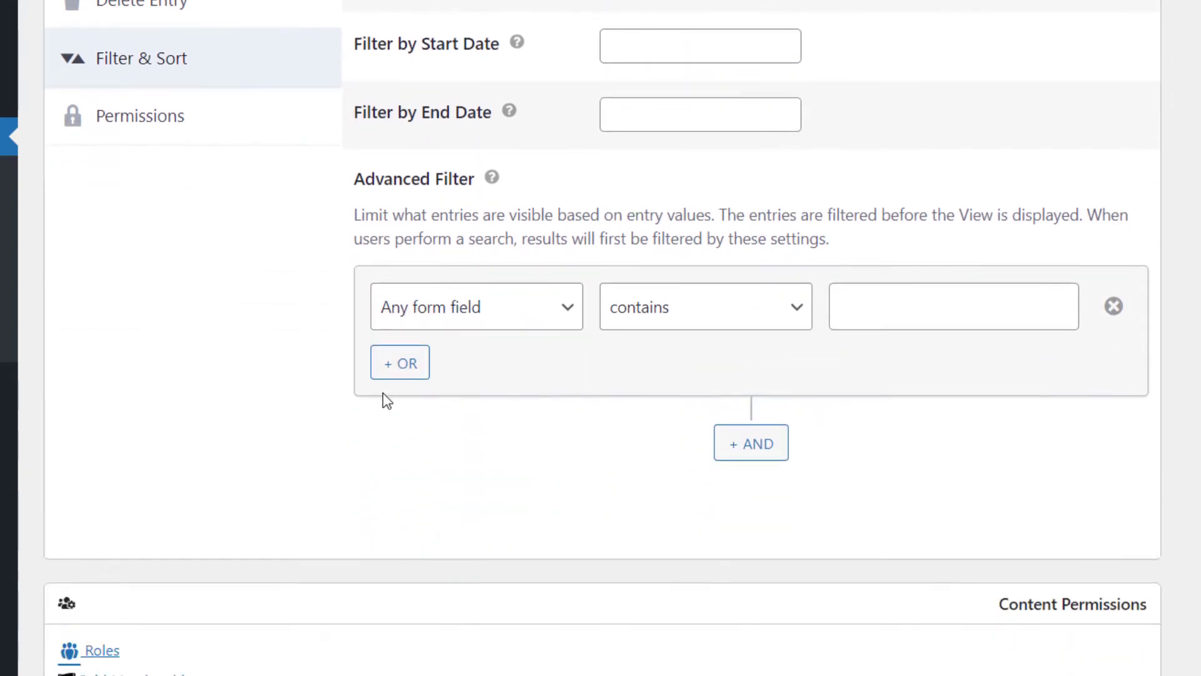
pyautogui.click(476, 306)
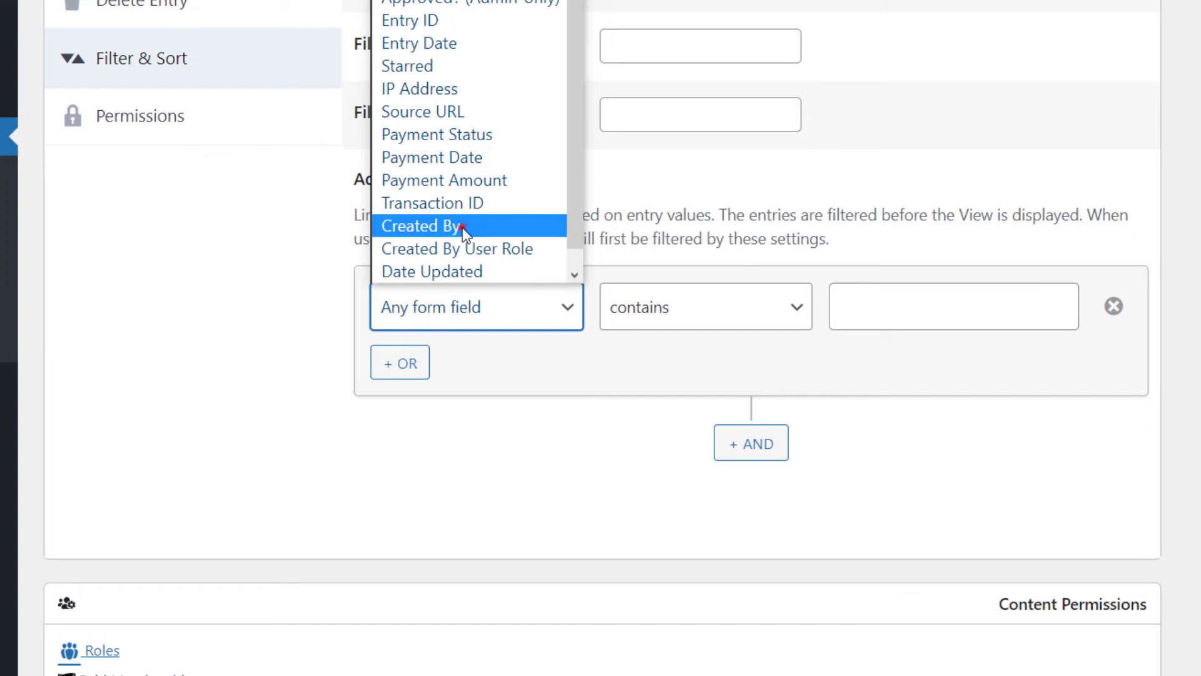
pyautogui.click(420, 226)
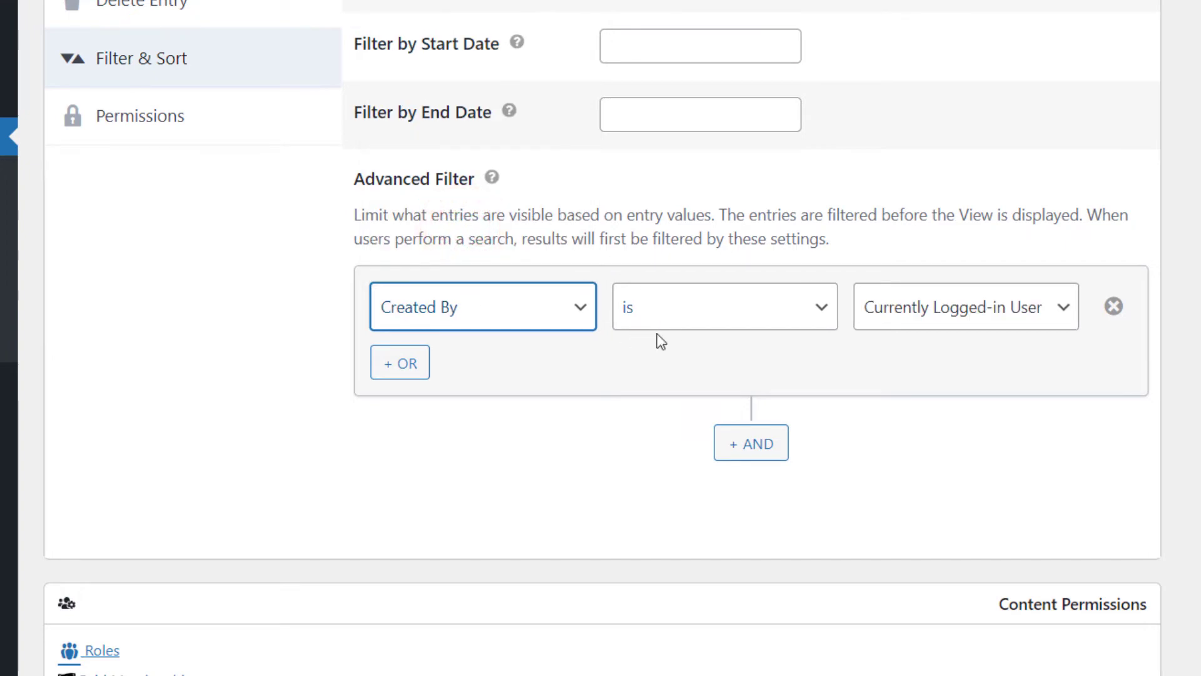
pyautogui.moveTo(917, 327)
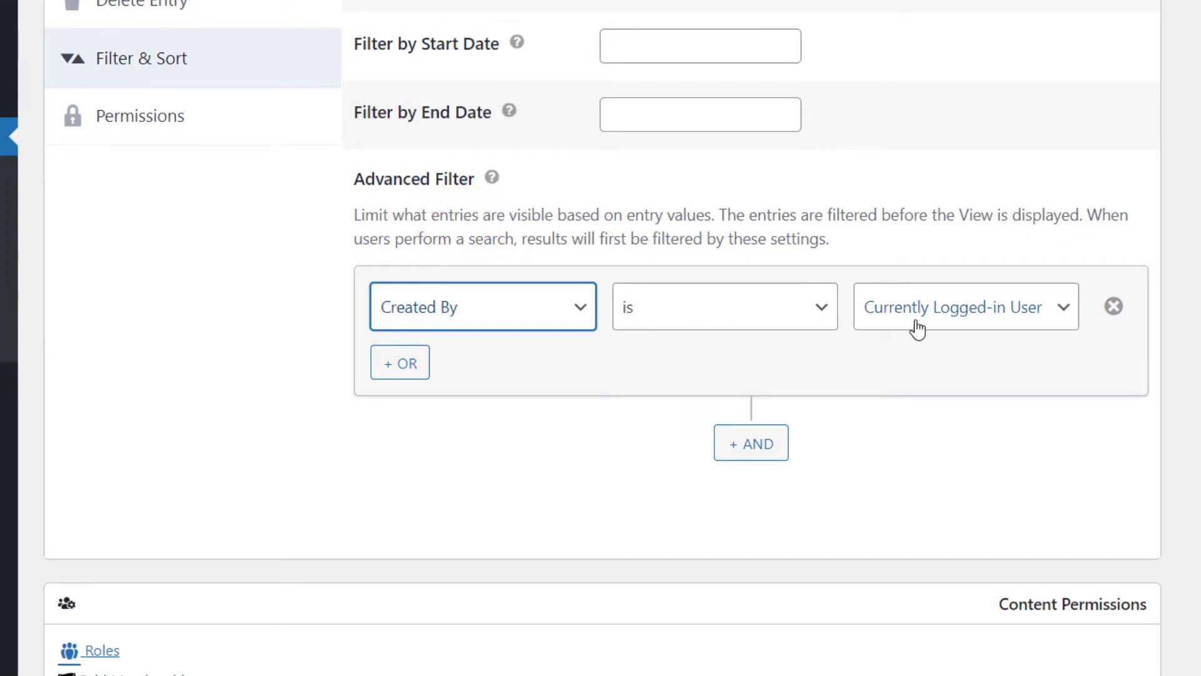
pyautogui.moveTo(987, 374)
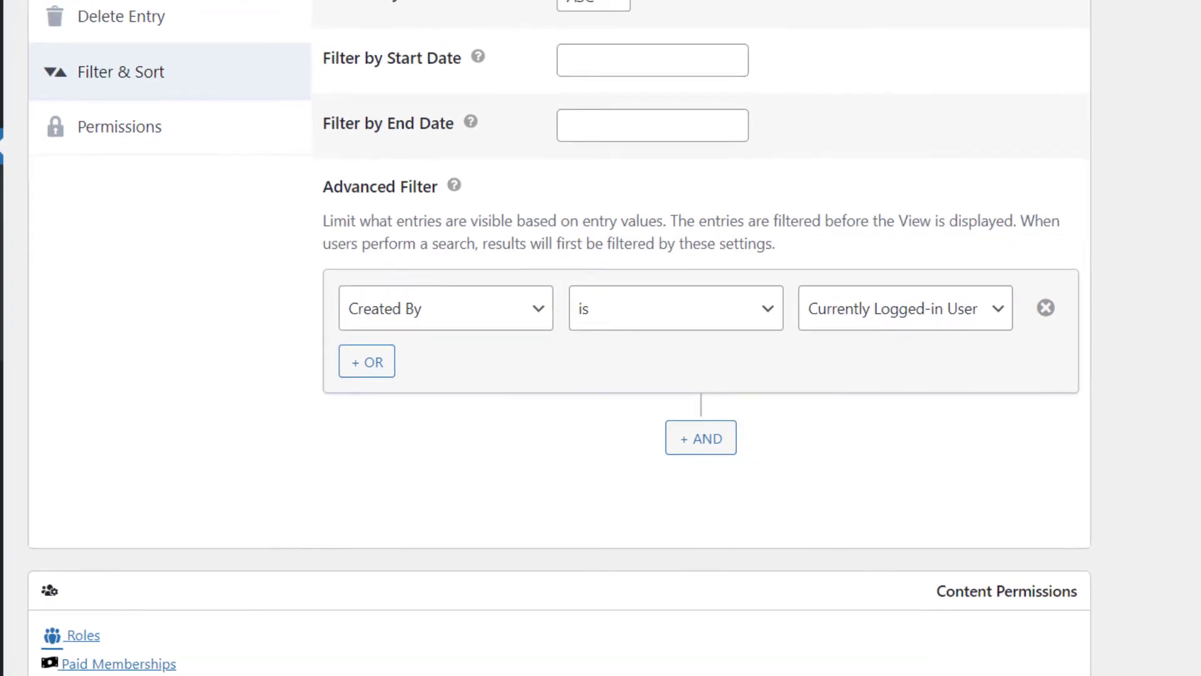
pyautogui.scroll(3)
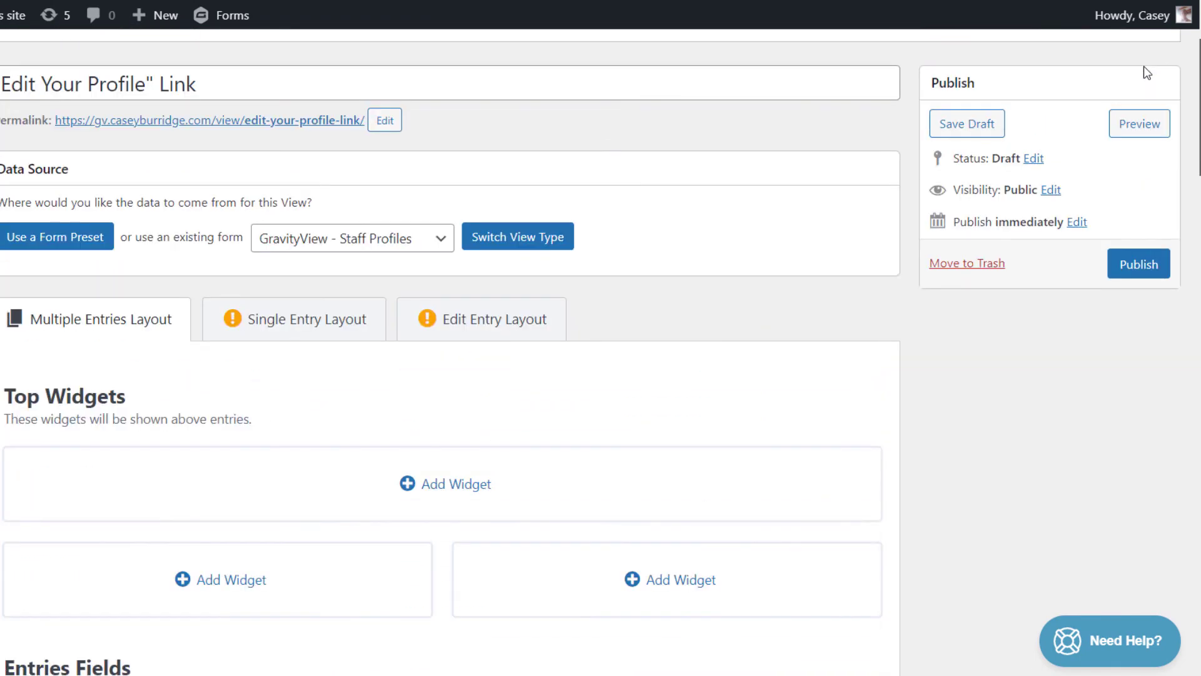
# Publish the view and select its embed shortcode [gravityview id='439']
pyautogui.click(1137, 264)
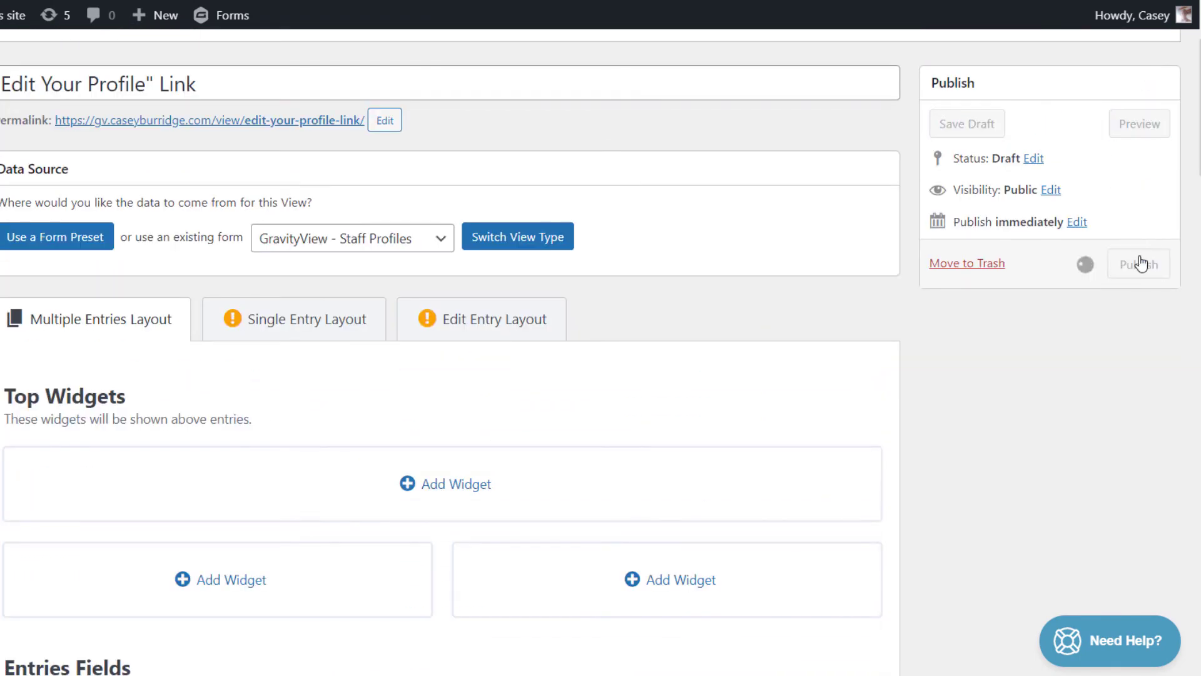
pyautogui.click(1137, 264)
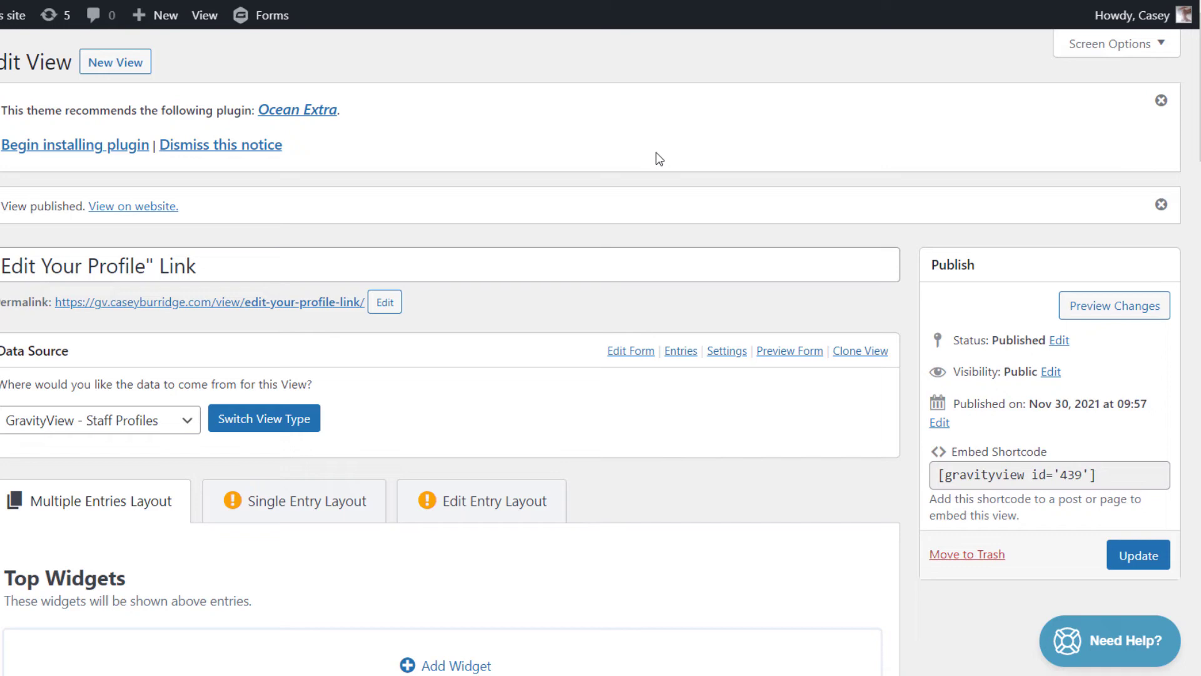
pyautogui.moveTo(697, 191)
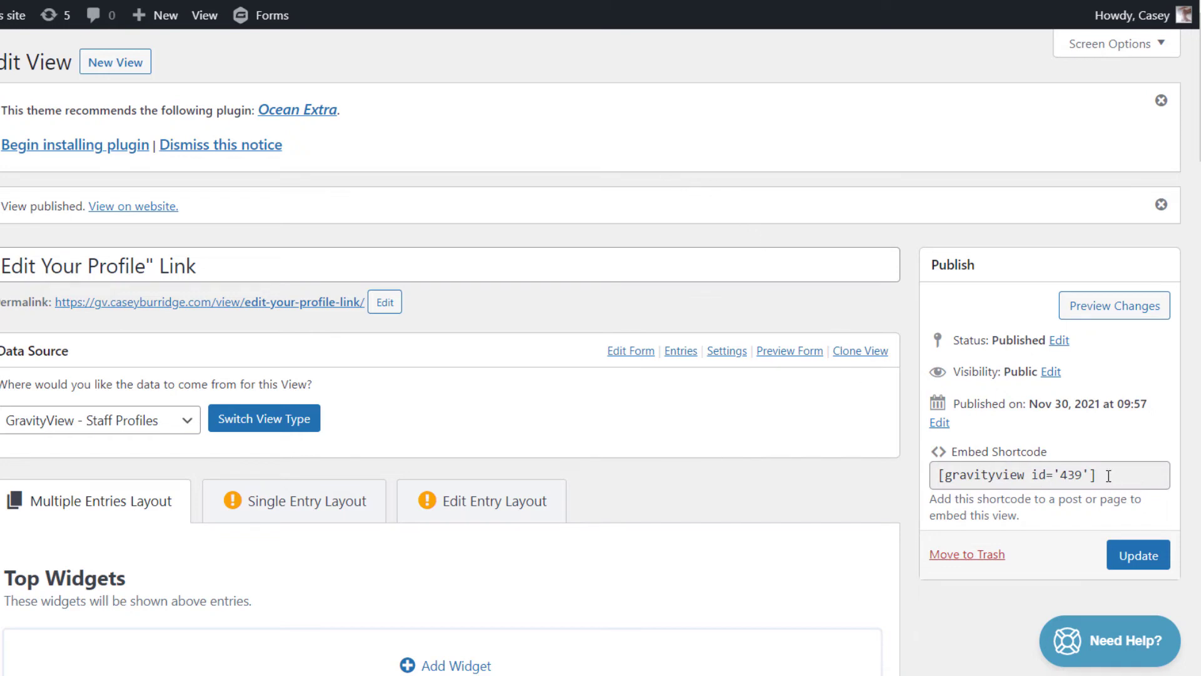
pyautogui.tripleClick(1040, 474)
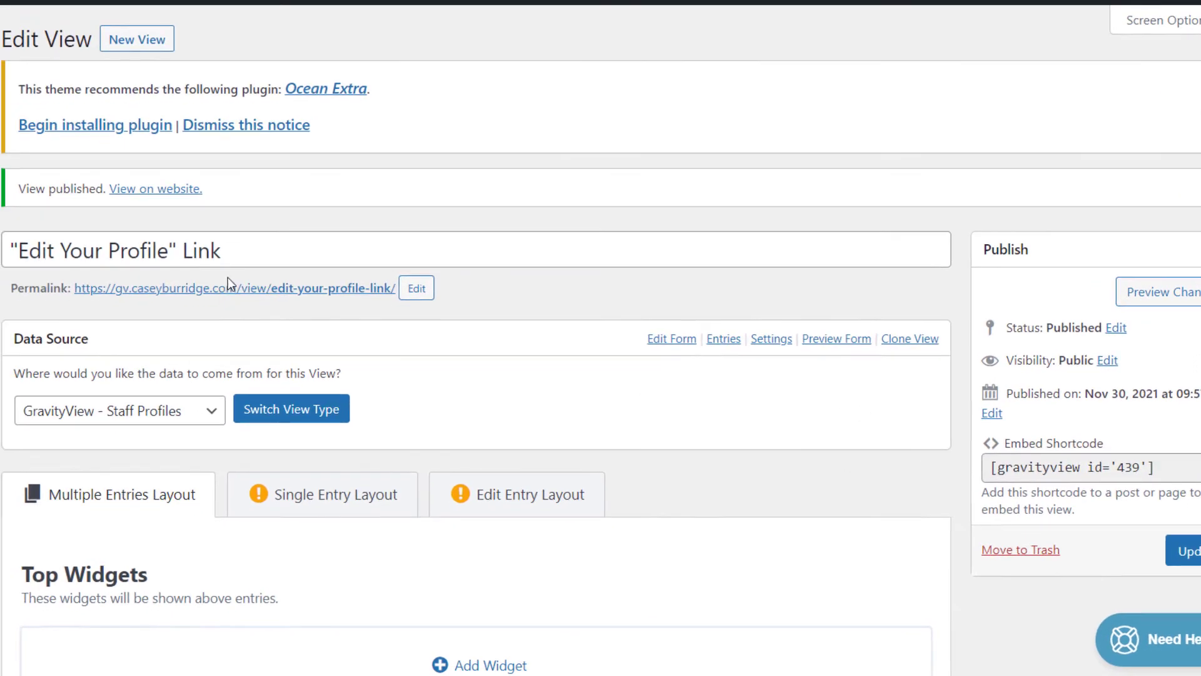
pyautogui.moveTo(115, 329)
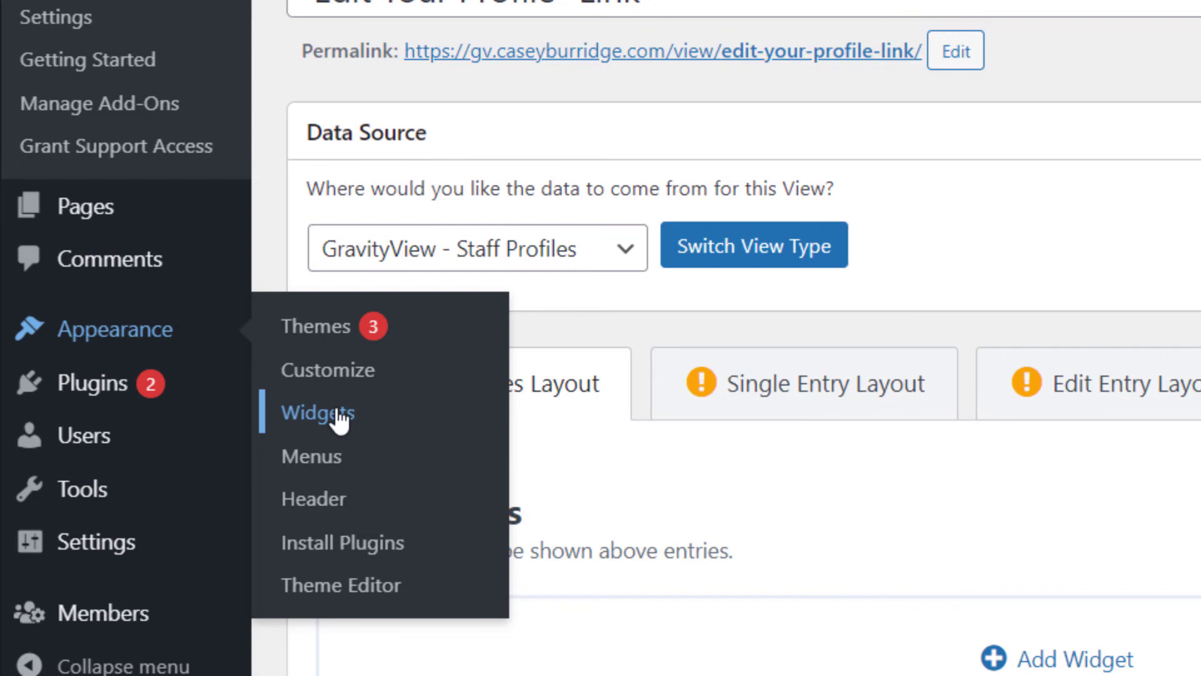
# In Appearance > Widgets, add a Login widget and a Shortcode block to the Default Sidebar
pyautogui.click(316, 411)
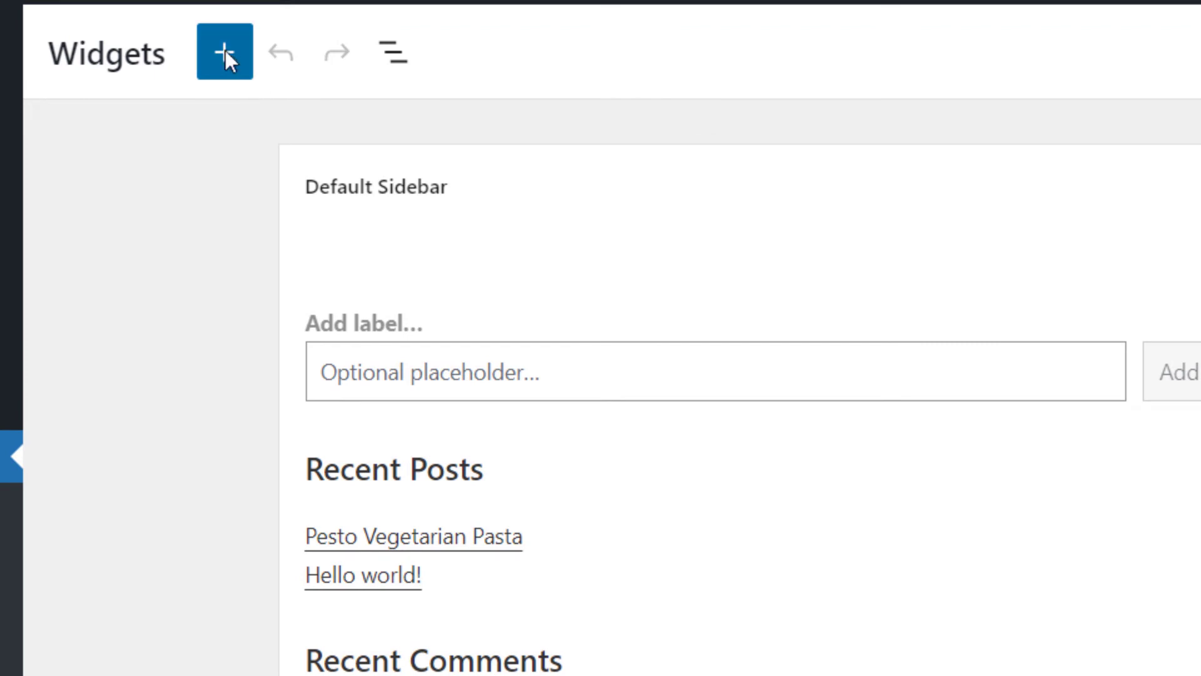
pyautogui.click(224, 52)
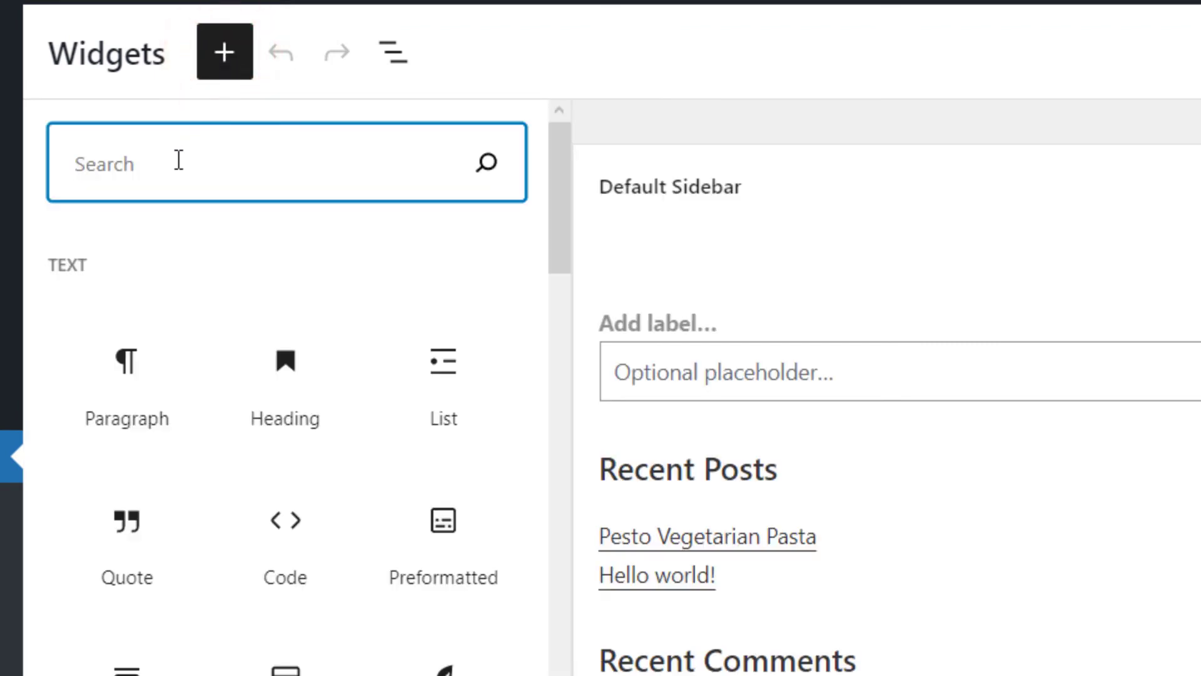
pyautogui.write('log')
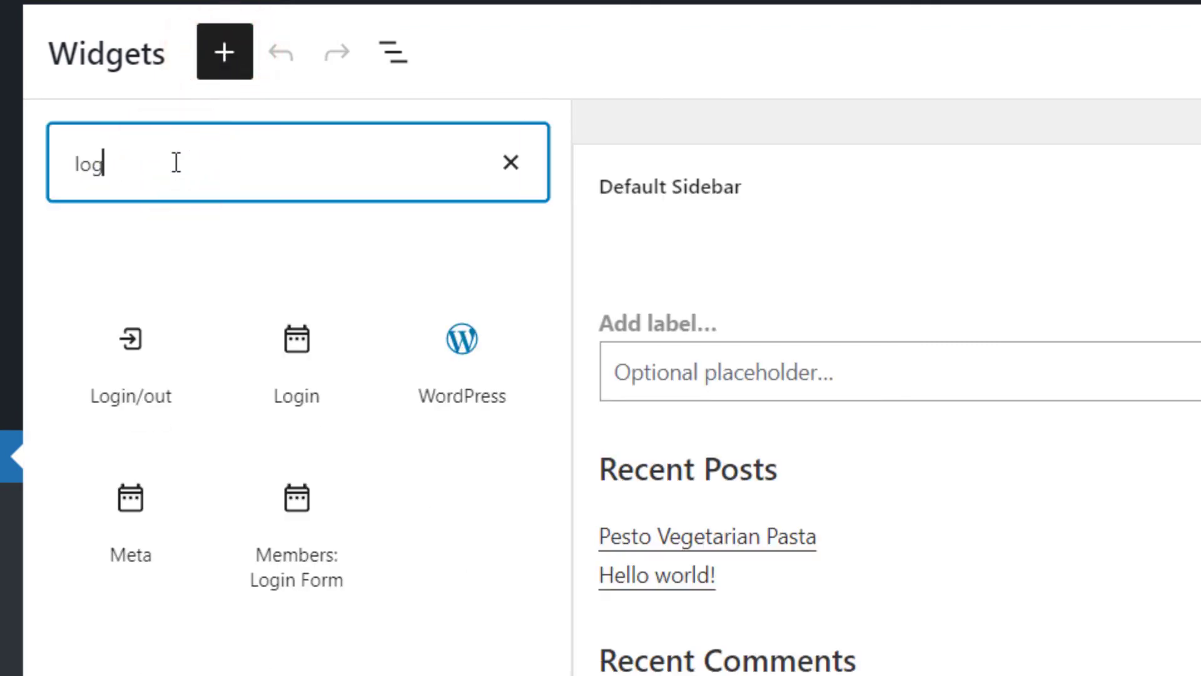
pyautogui.write('in')
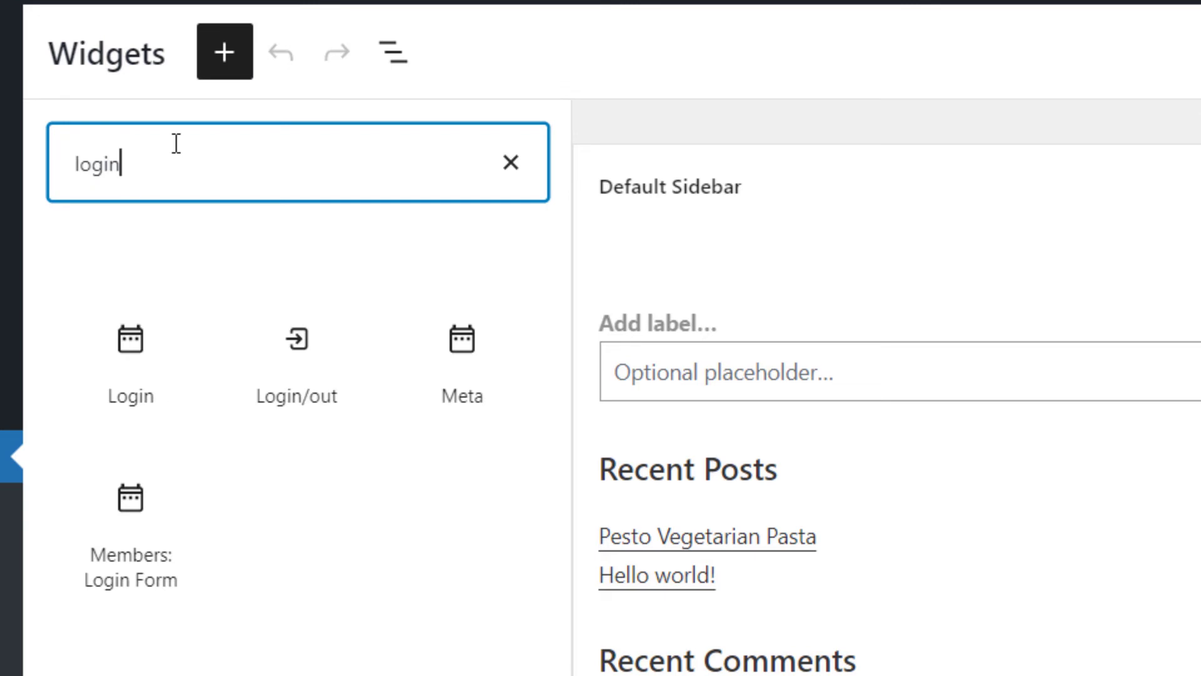
pyautogui.moveTo(204, 147)
pyautogui.write('sh')
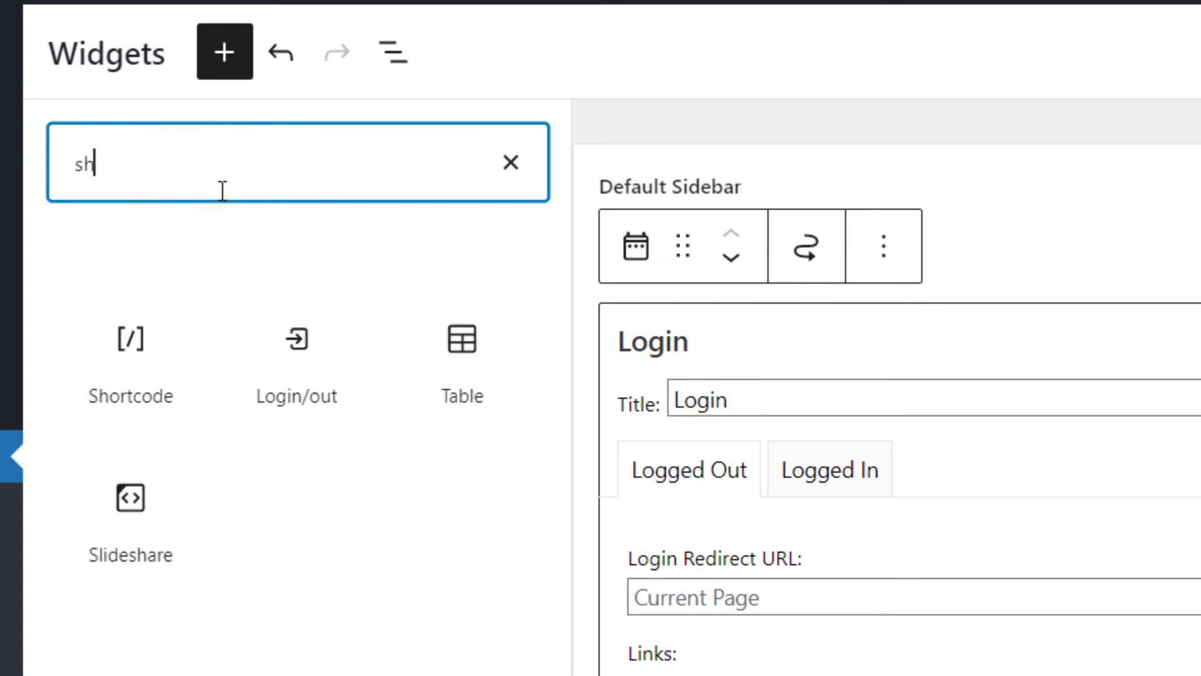
pyautogui.write('ort')
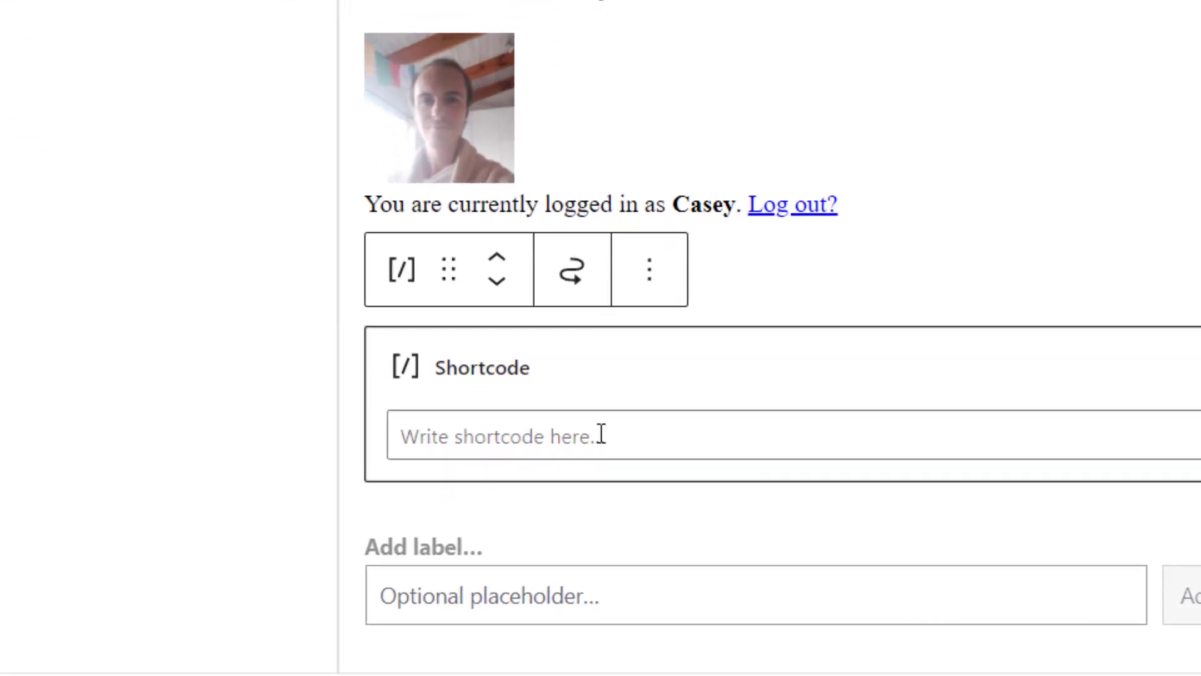
# Enter '[members_logged_in] [gravityview id='439'] [/members_logged_in]' in the Shortcode block and update the widgets
pyautogui.click(598, 436)
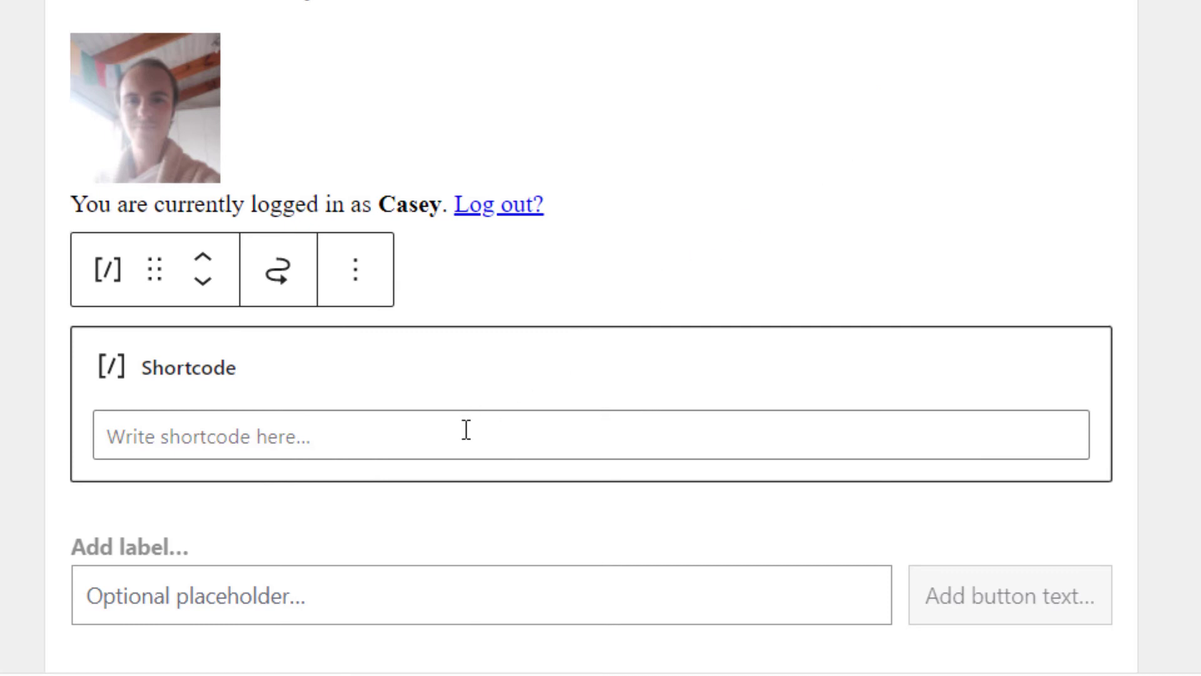
pyautogui.click(465, 436)
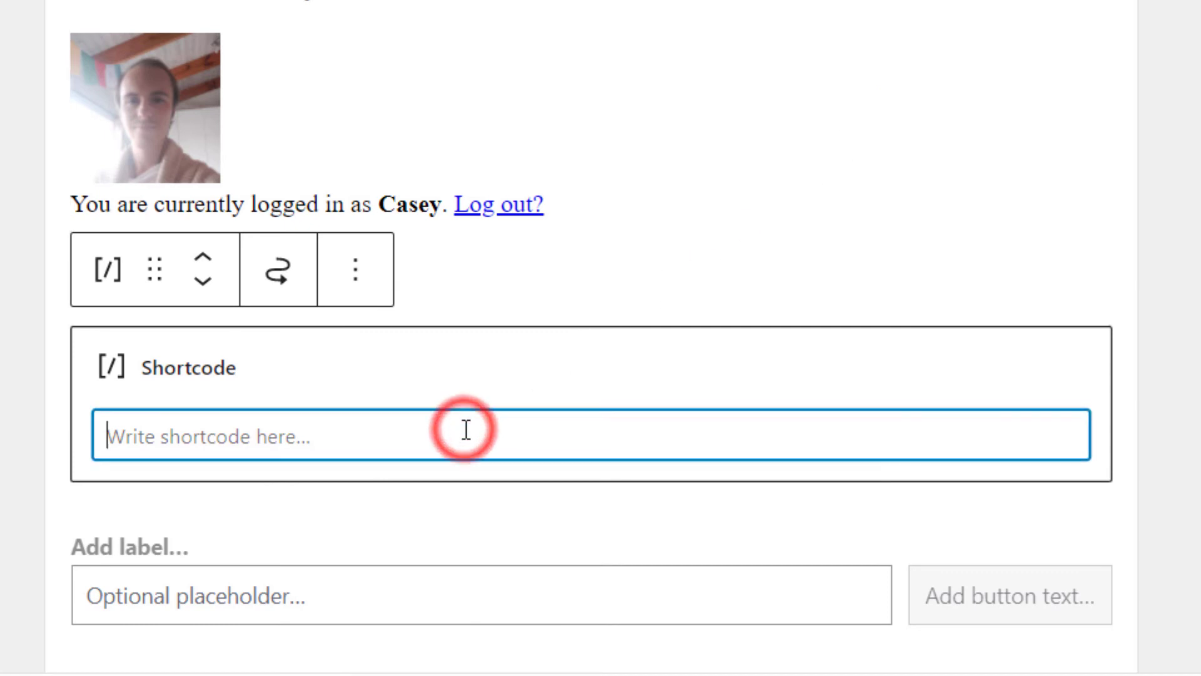
pyautogui.write("[members_logged_in] [gravityview id='439'] [/members_logged_in]")
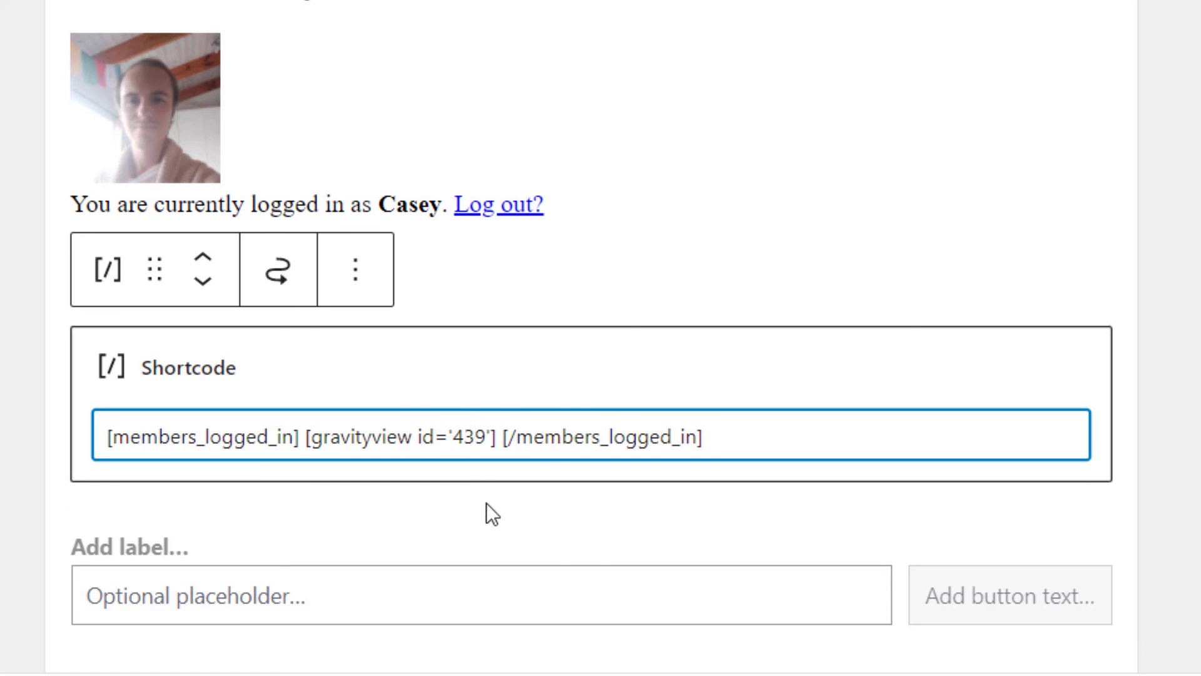
pyautogui.scroll(-3)
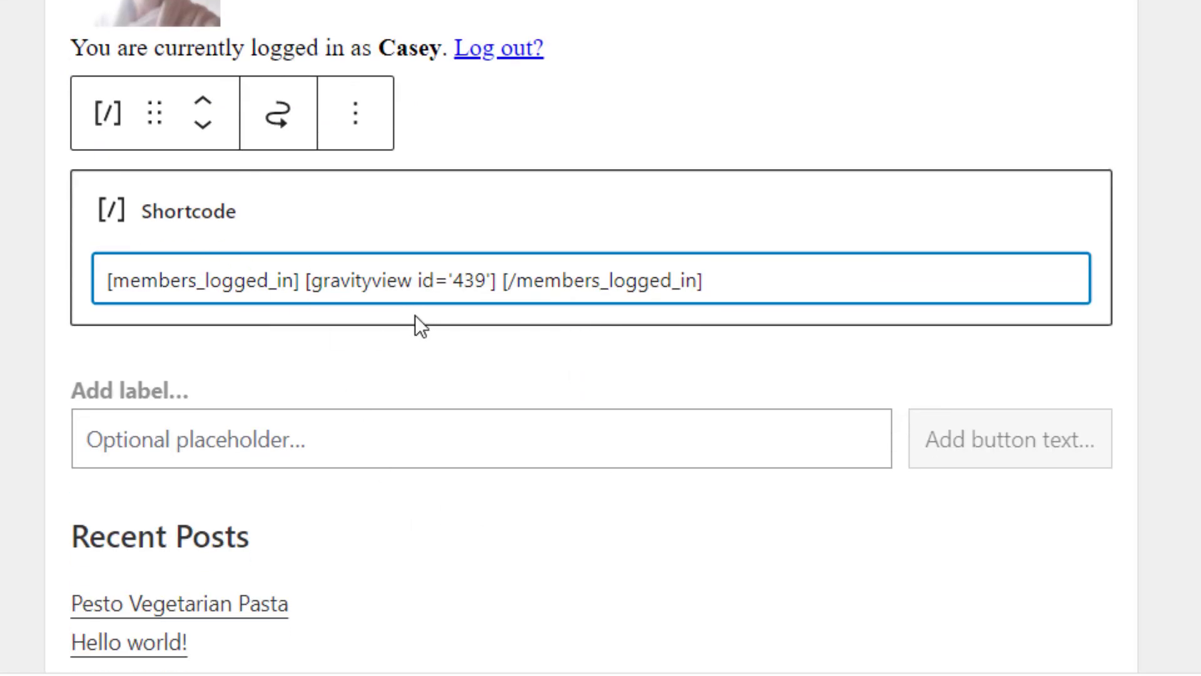
pyautogui.moveTo(443, 374)
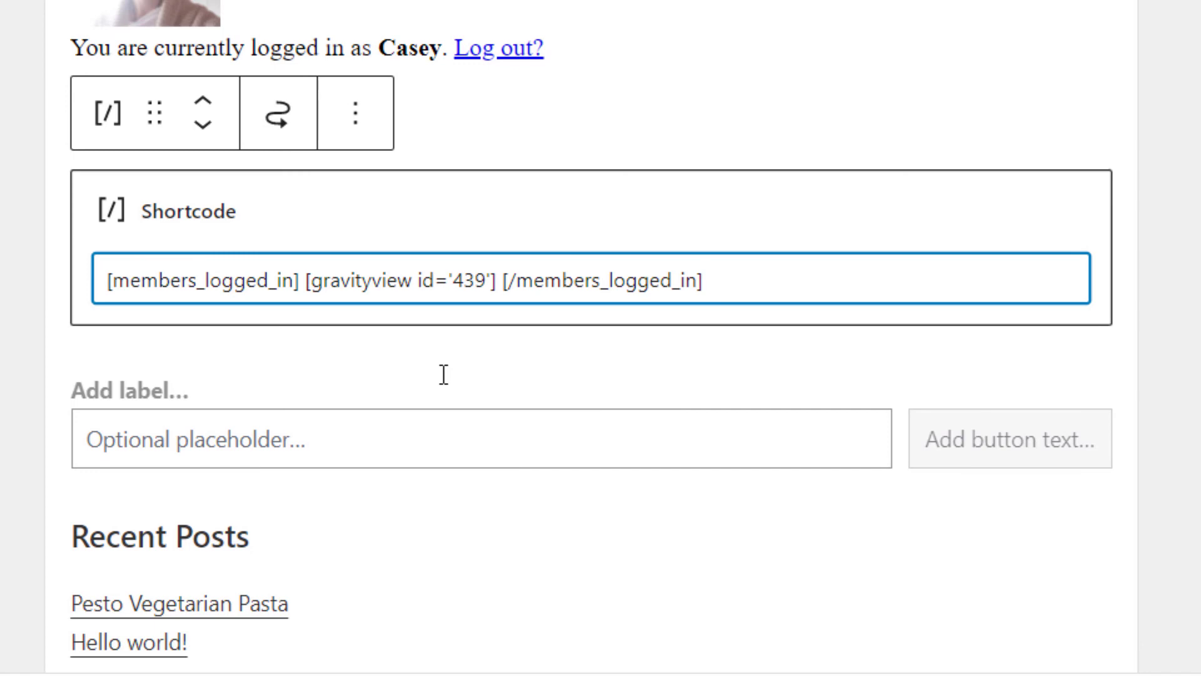
pyautogui.click(702, 279)
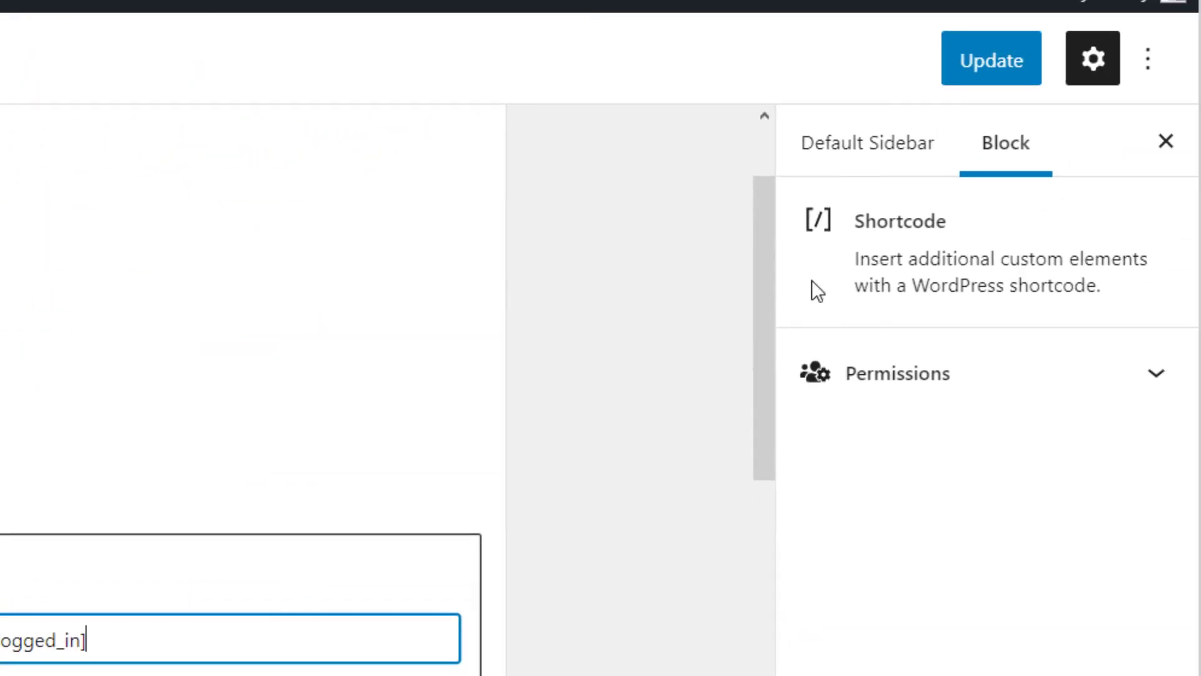
pyautogui.click(991, 58)
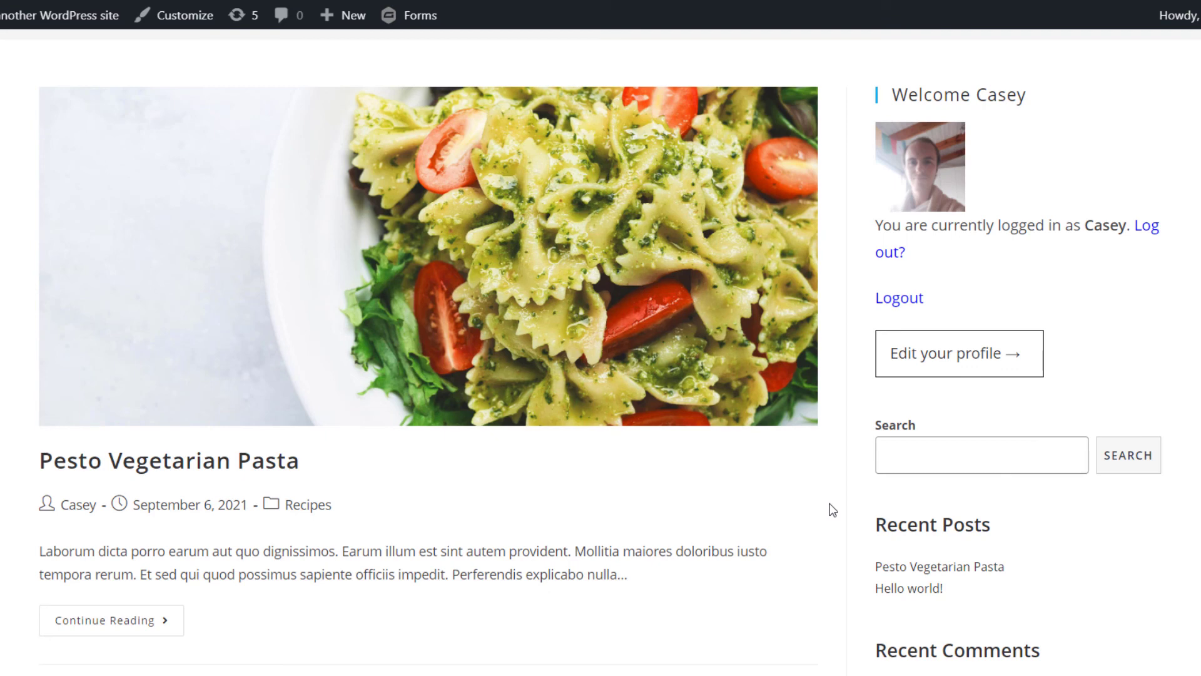
pyautogui.moveTo(889, 325)
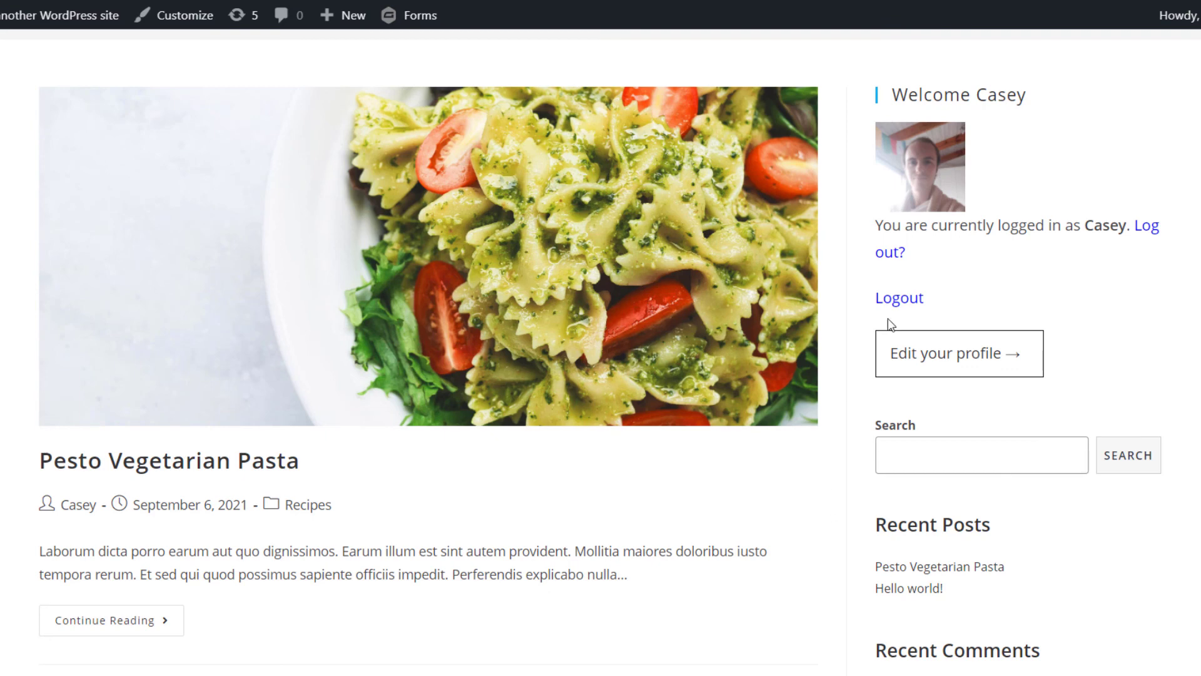
pyautogui.moveTo(1018, 210)
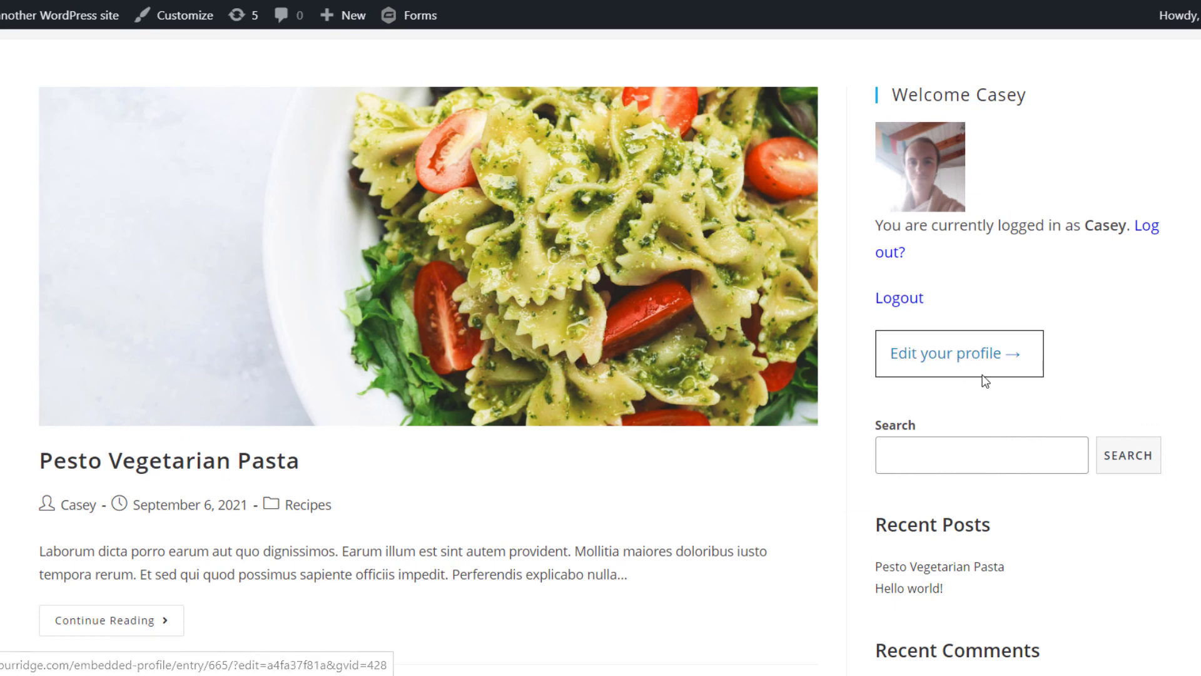
pyautogui.moveTo(978, 410)
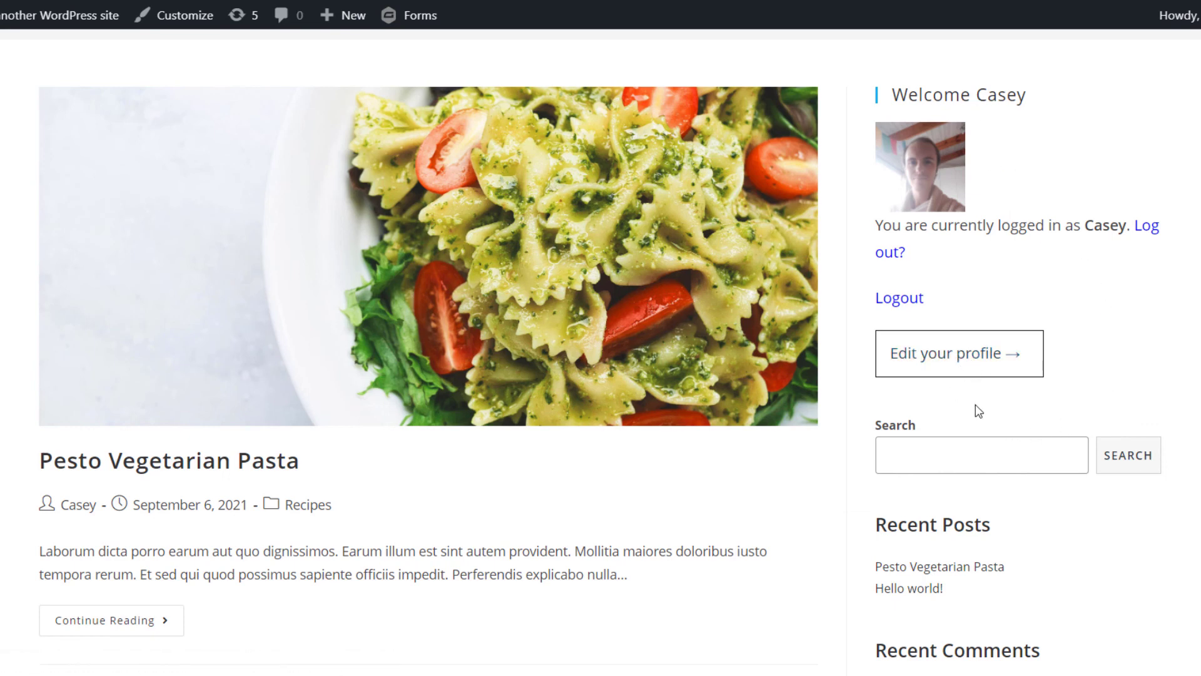
pyautogui.moveTo(943, 379)
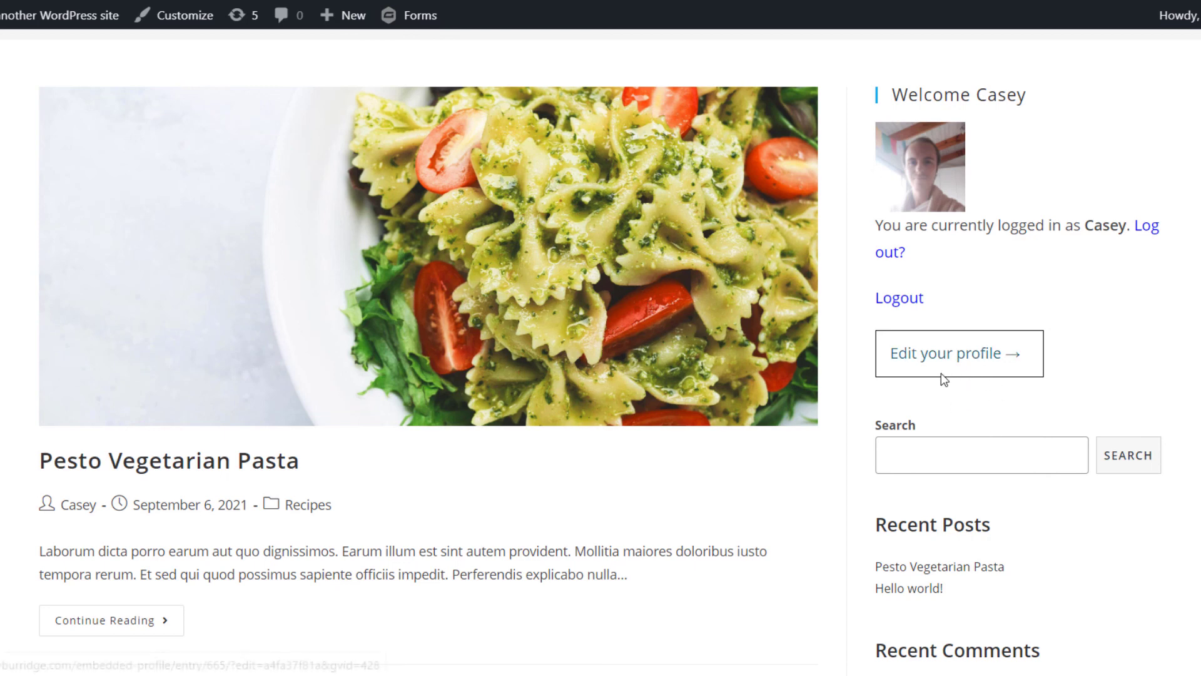
pyautogui.moveTo(1026, 400)
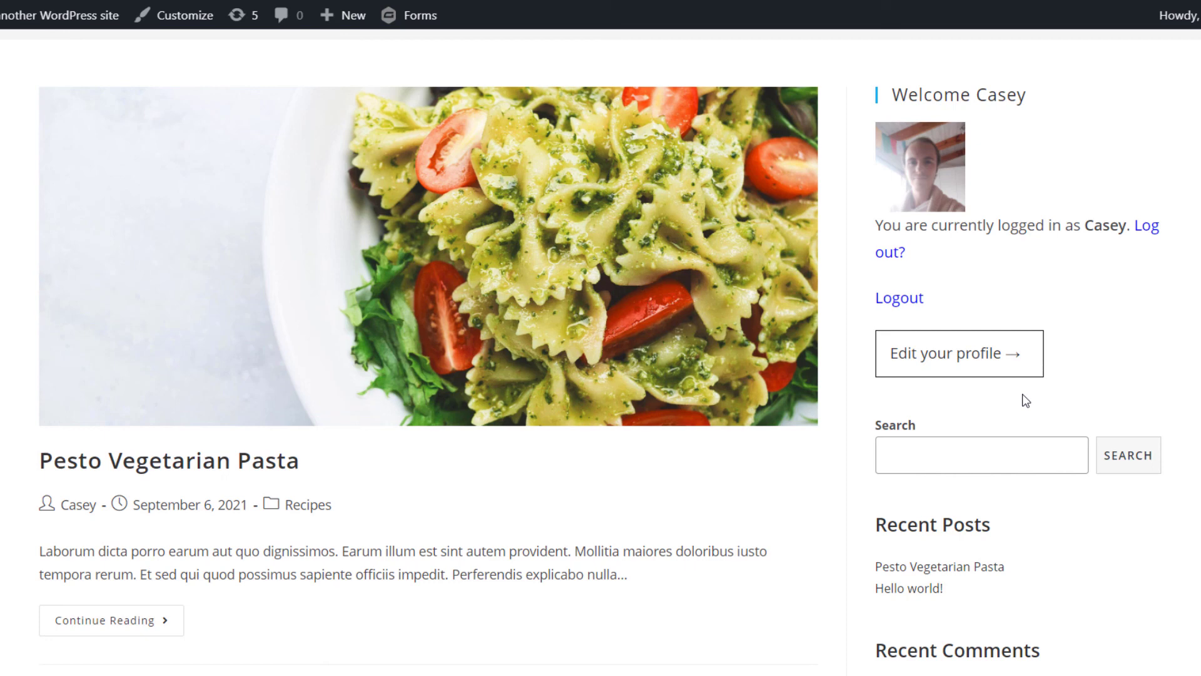
pyautogui.moveTo(946, 353)
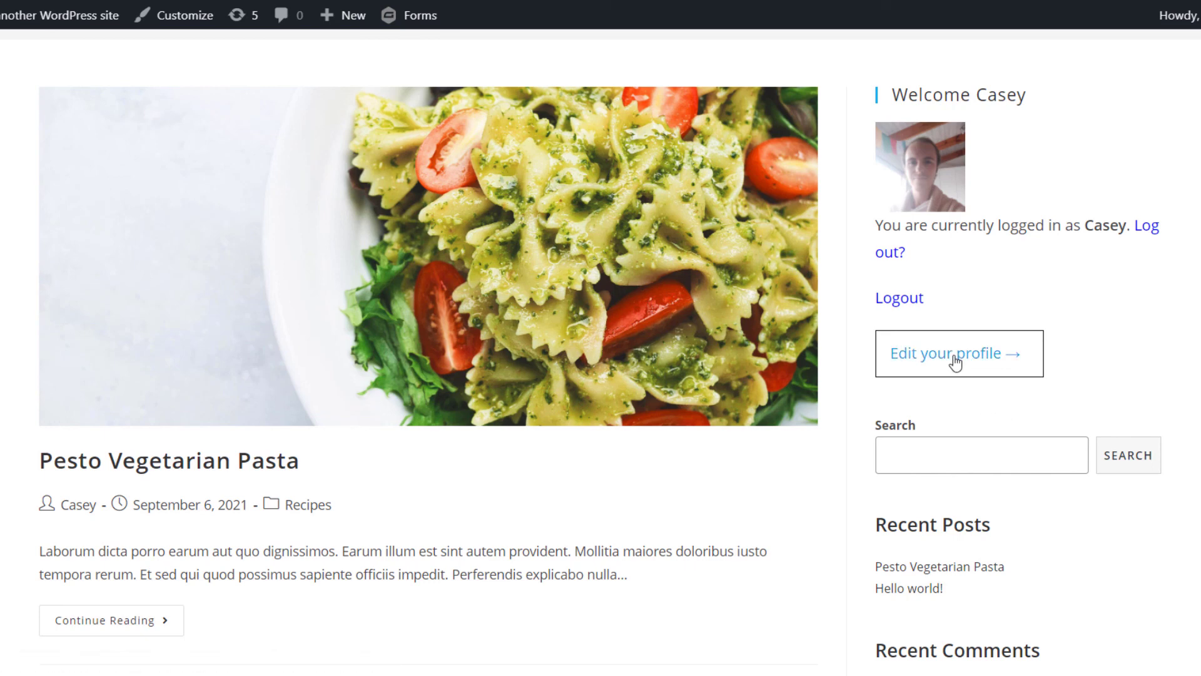
# Follow the front-end sidebar's 'Edit your profile →' link to Casey's Edit Entry form
pyautogui.click(947, 353)
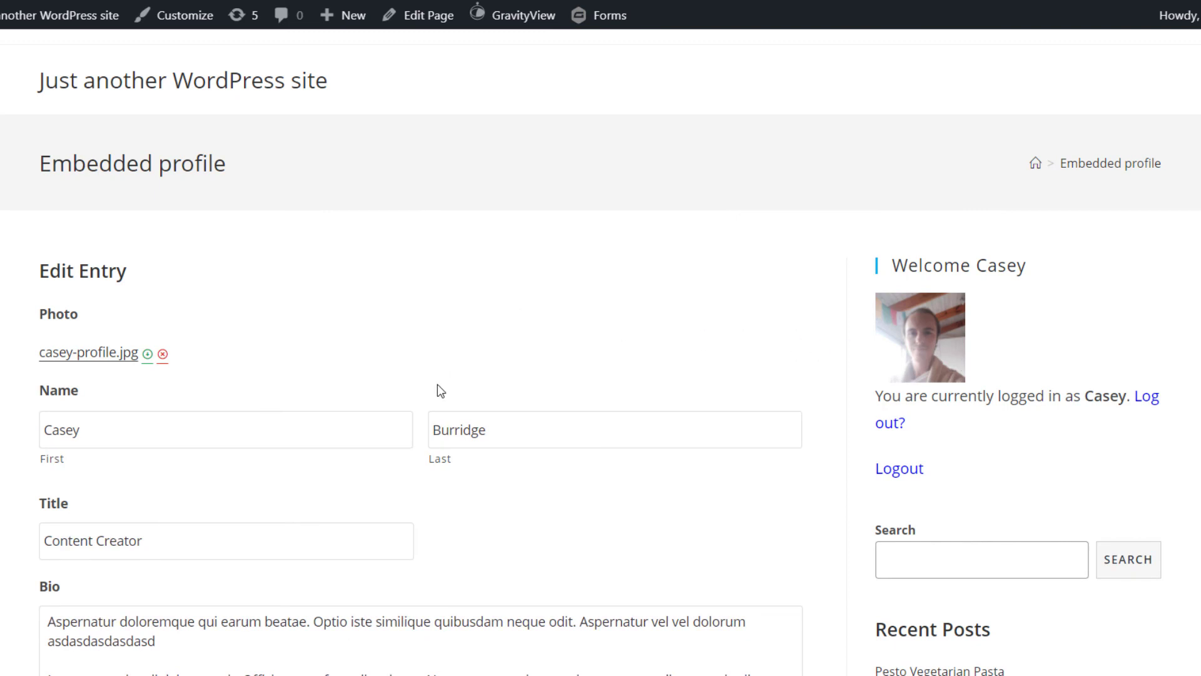
# Review Casey's Edit Entry form fields down to the Bio text and Work Phone
pyautogui.scroll(-3)
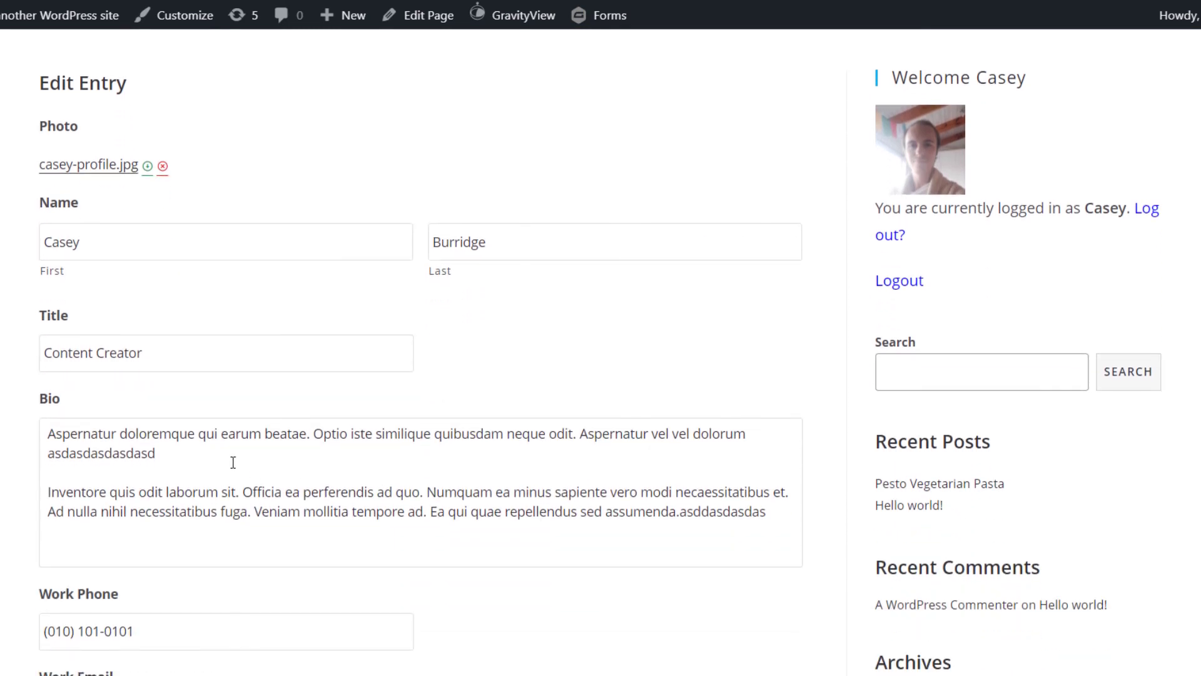